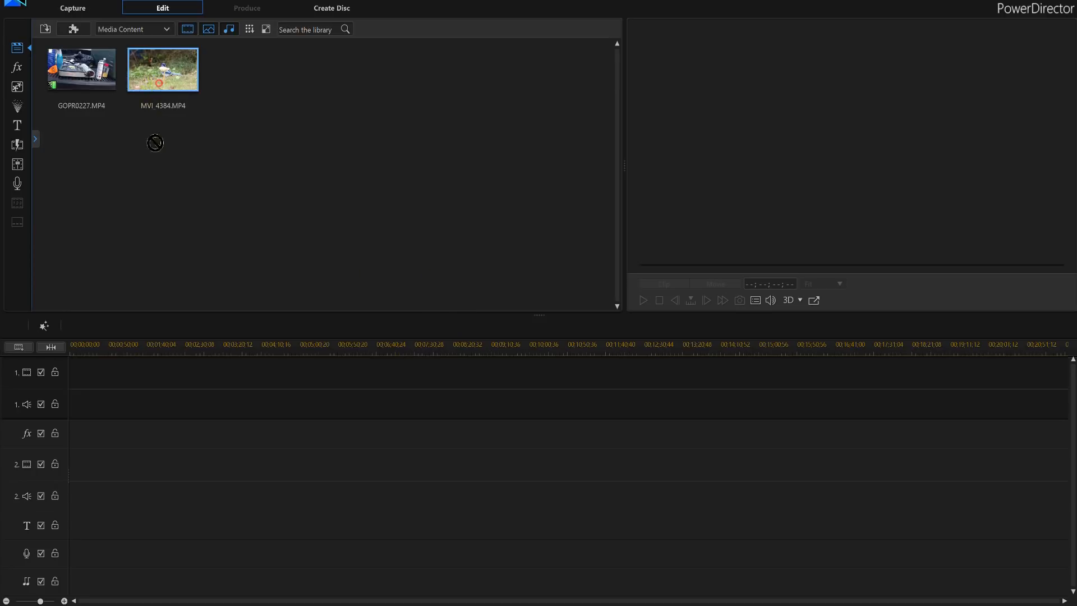
Place the blue jay clip MVI_4384.MP4 at the start of video track 1.
{"action": "left_click_drag", "start_coordinate": [162, 69], "coordinate": [74, 372]}
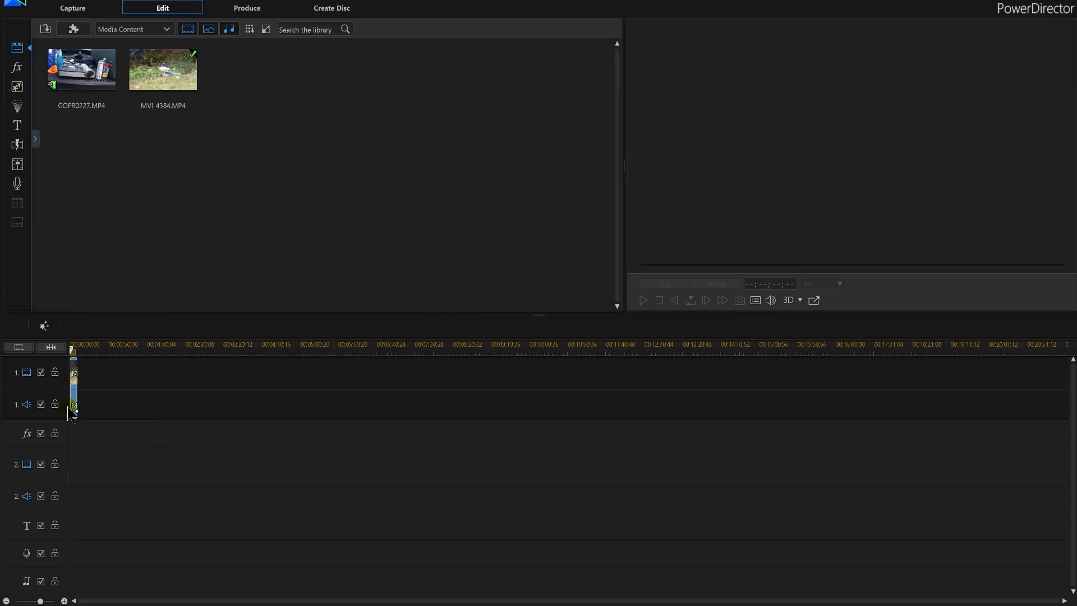
{"action": "left_click", "coordinate": [73, 392]}
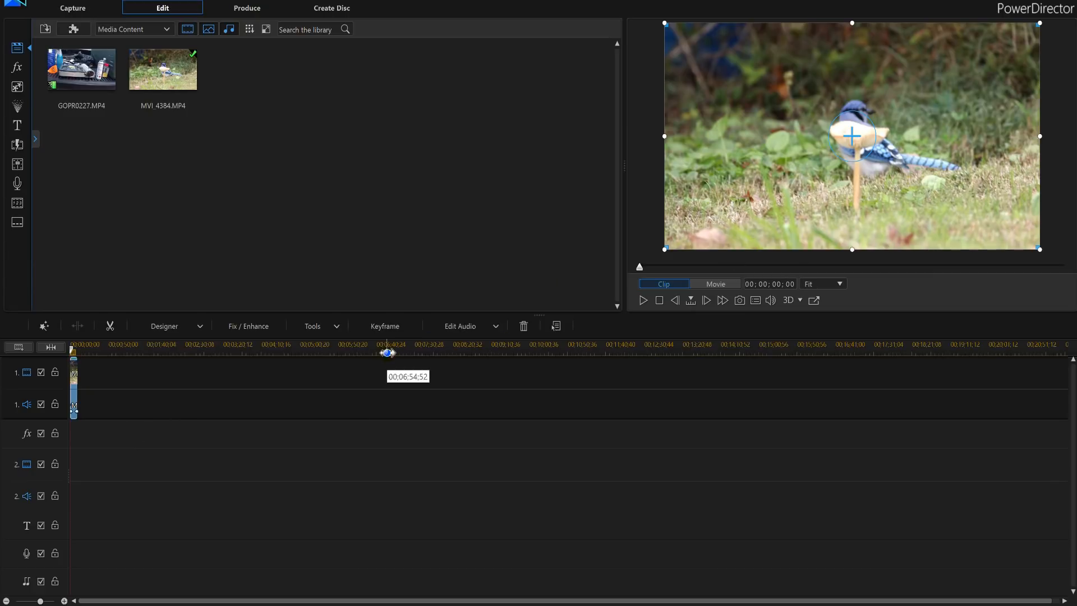
Preview the whole movie from its start, then stop playback.
{"action": "left_click", "coordinate": [714, 283]}
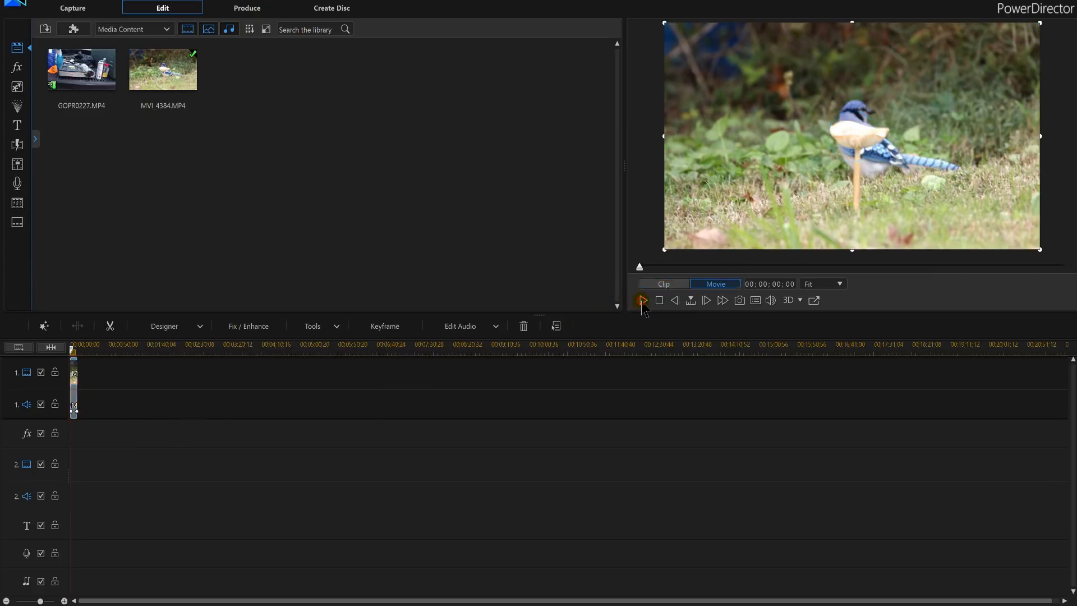
{"action": "left_click", "coordinate": [642, 301]}
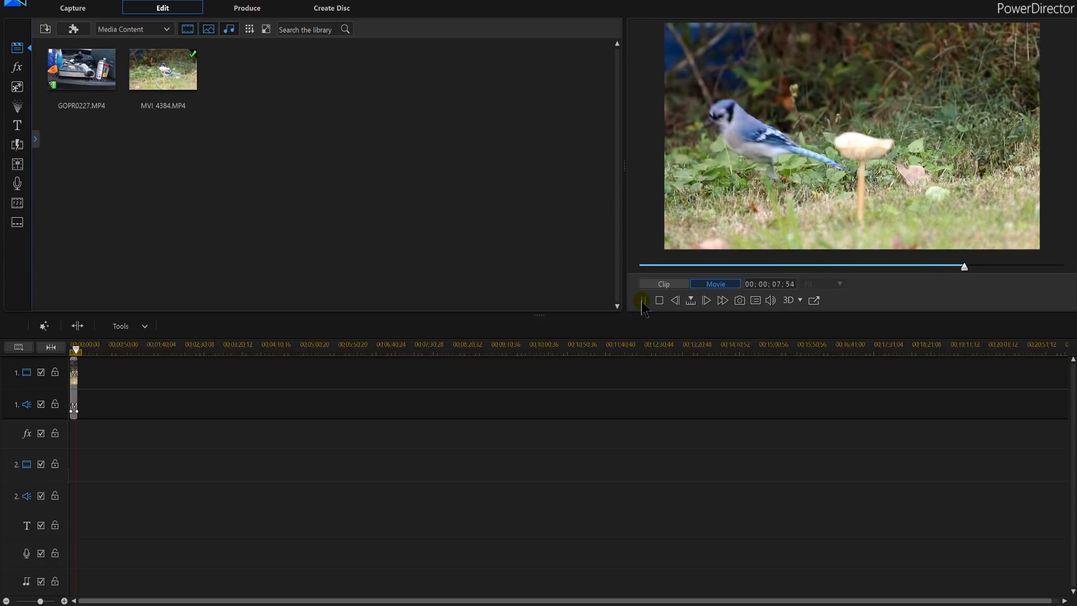
{"action": "left_click", "coordinate": [658, 301]}
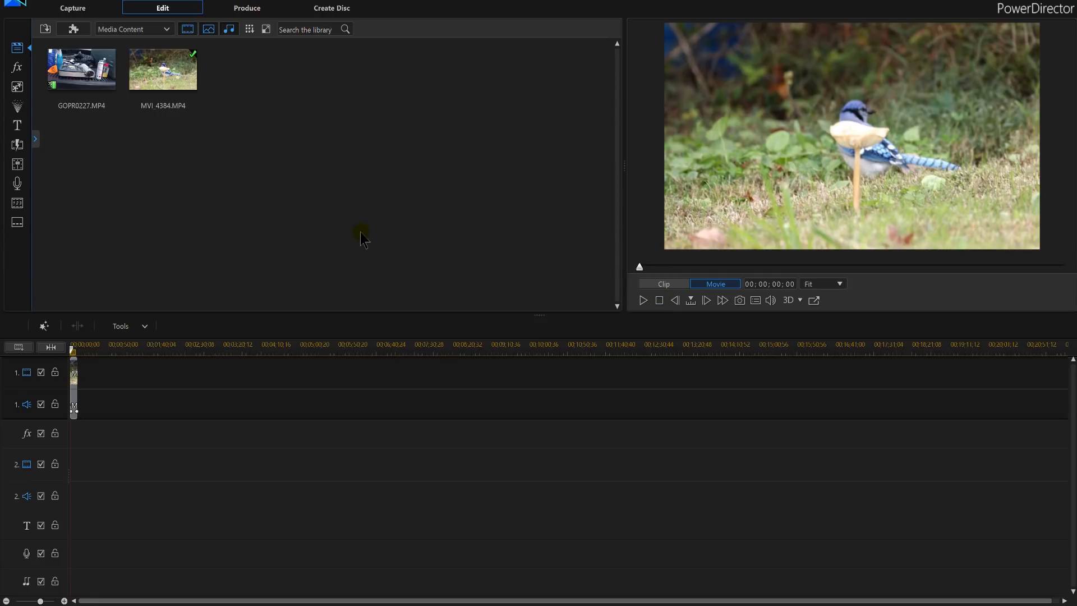
{"action": "mouse_move", "coordinate": [317, 225]}
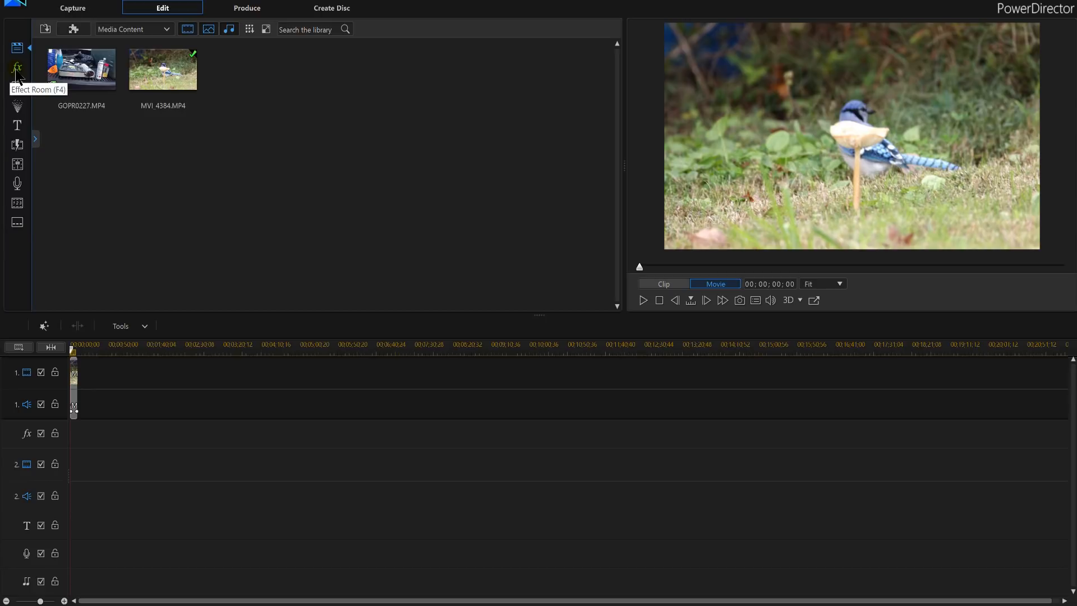
Show the Style category in the Effect Room ready for the Filter Color effect.
{"action": "left_click", "coordinate": [17, 68]}
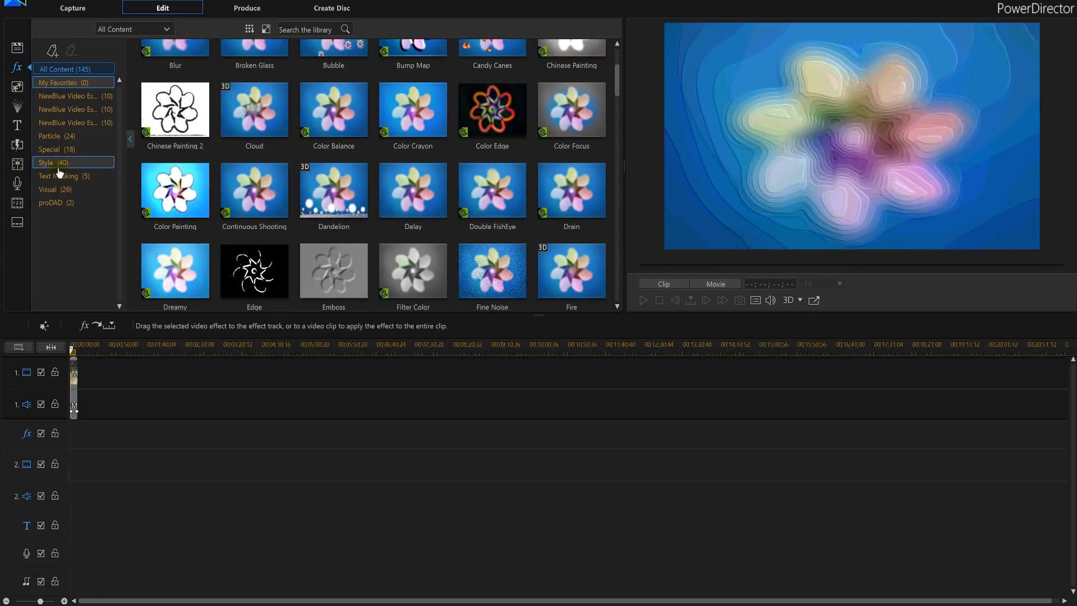
{"action": "left_click", "coordinate": [46, 163]}
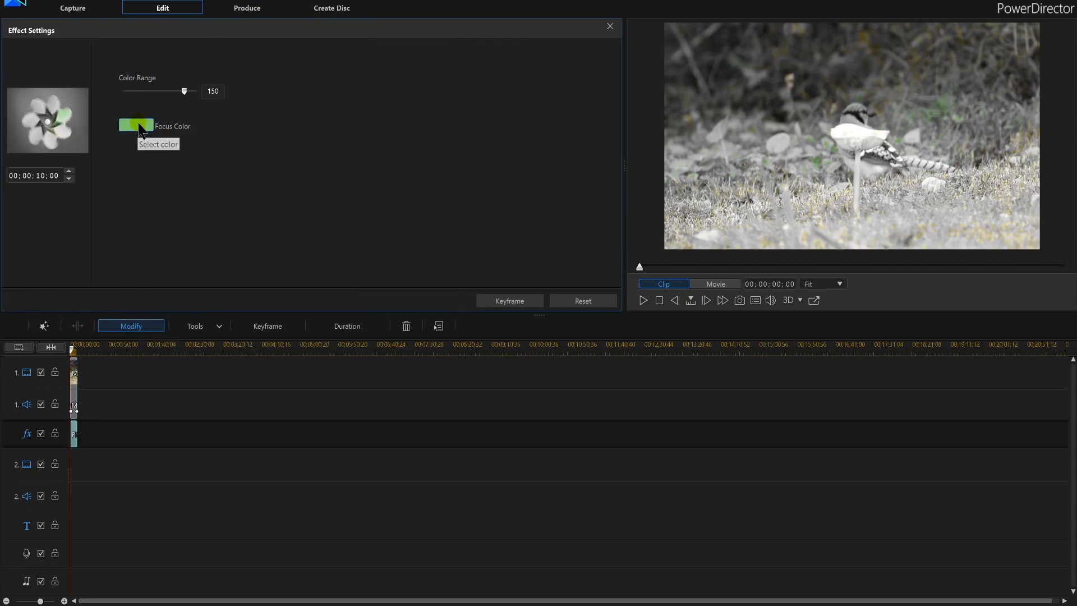
Set the Focus Color to the light blue sampled from the blue jay's head and confirm it.
{"action": "left_click", "coordinate": [136, 125]}
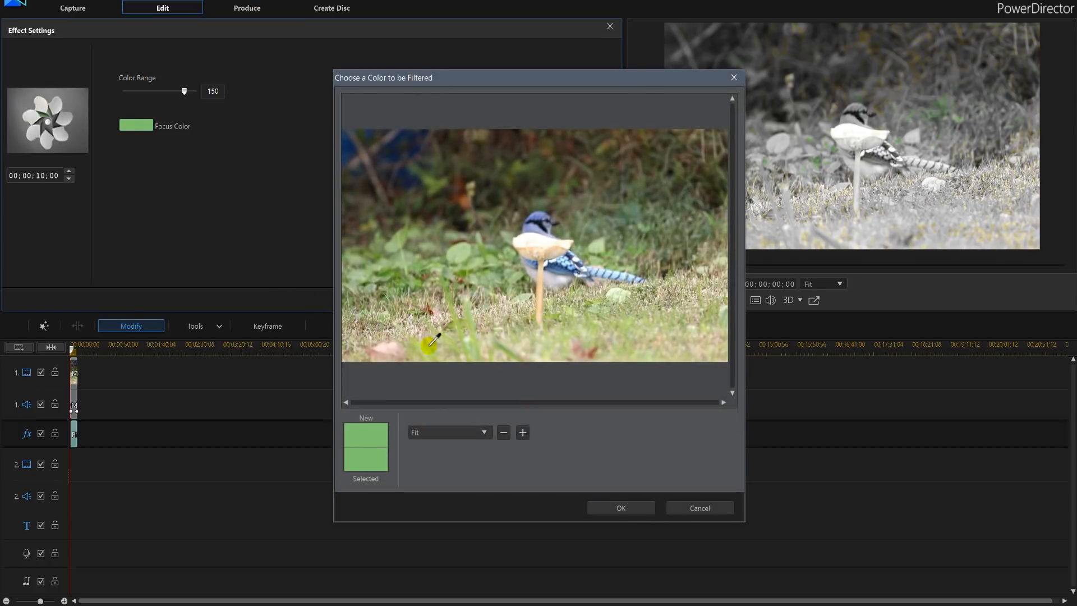
{"action": "left_click", "coordinate": [534, 221]}
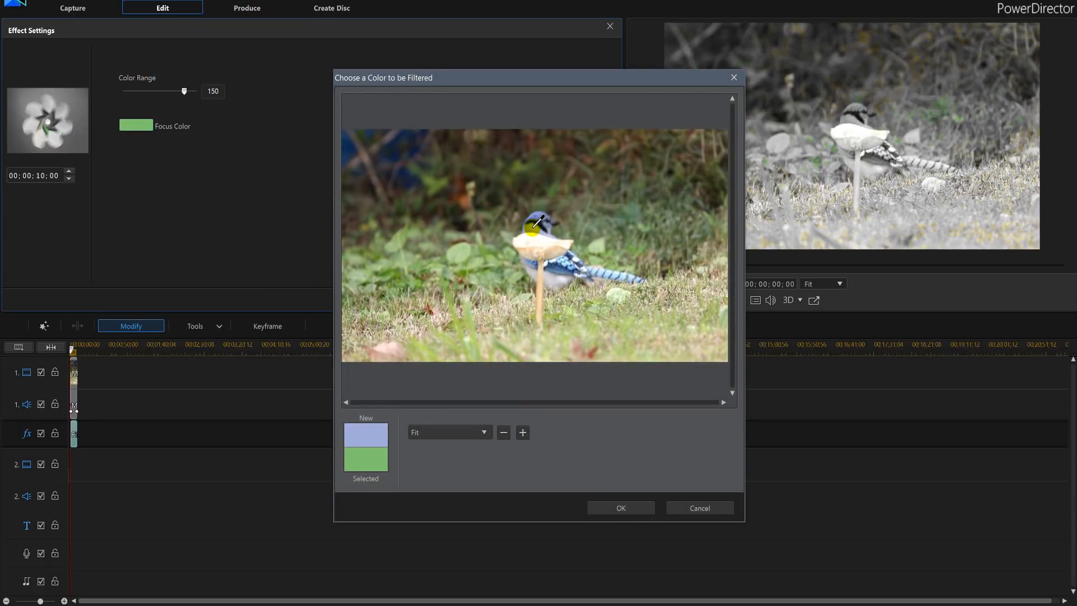
{"action": "left_click", "coordinate": [567, 247]}
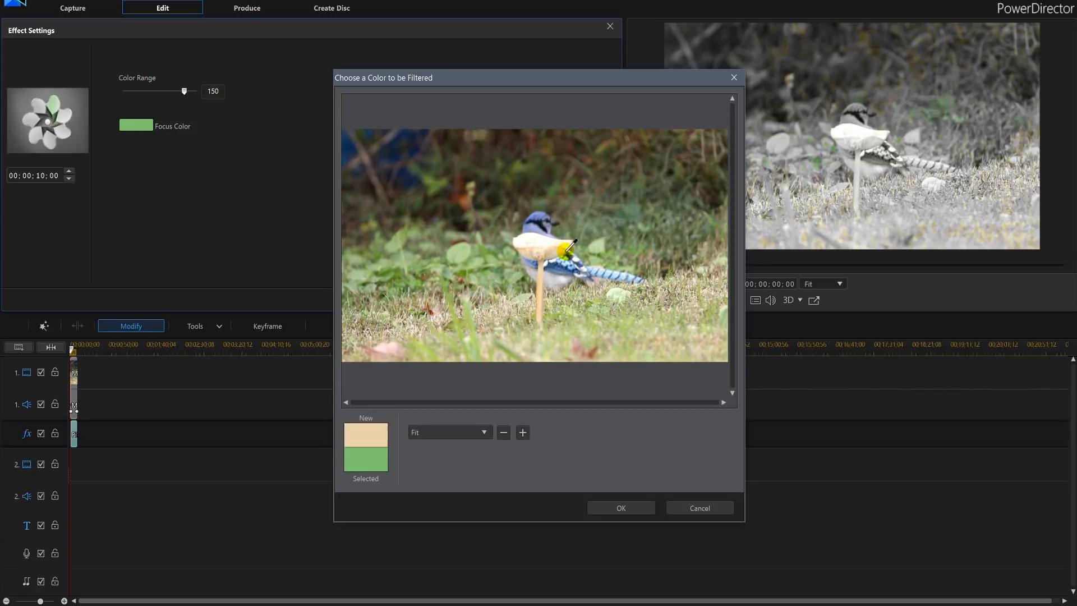
{"action": "left_click", "coordinate": [567, 251]}
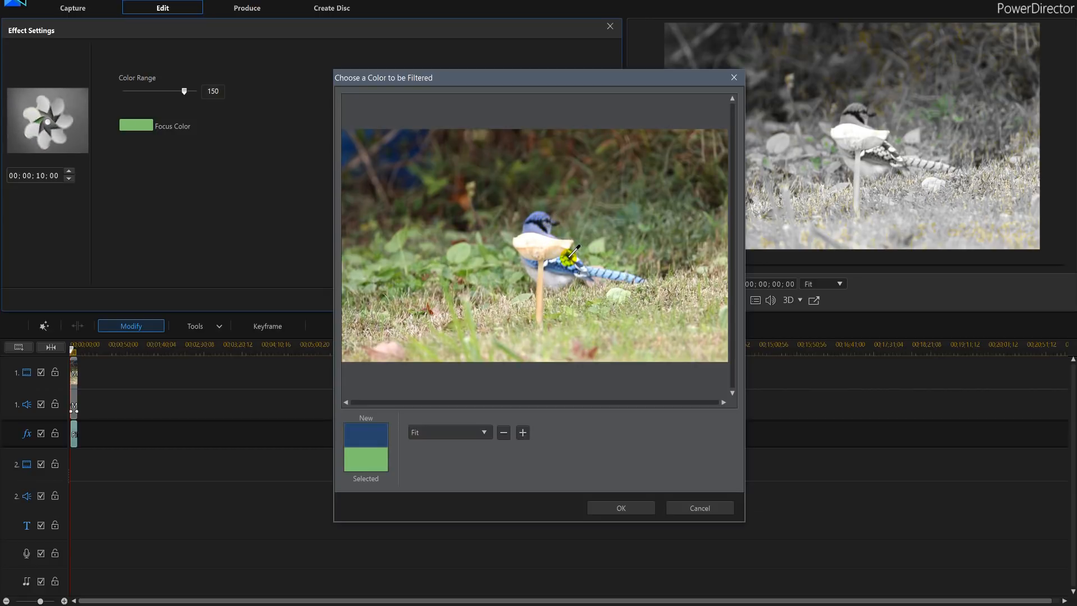
{"action": "left_click", "coordinate": [536, 220]}
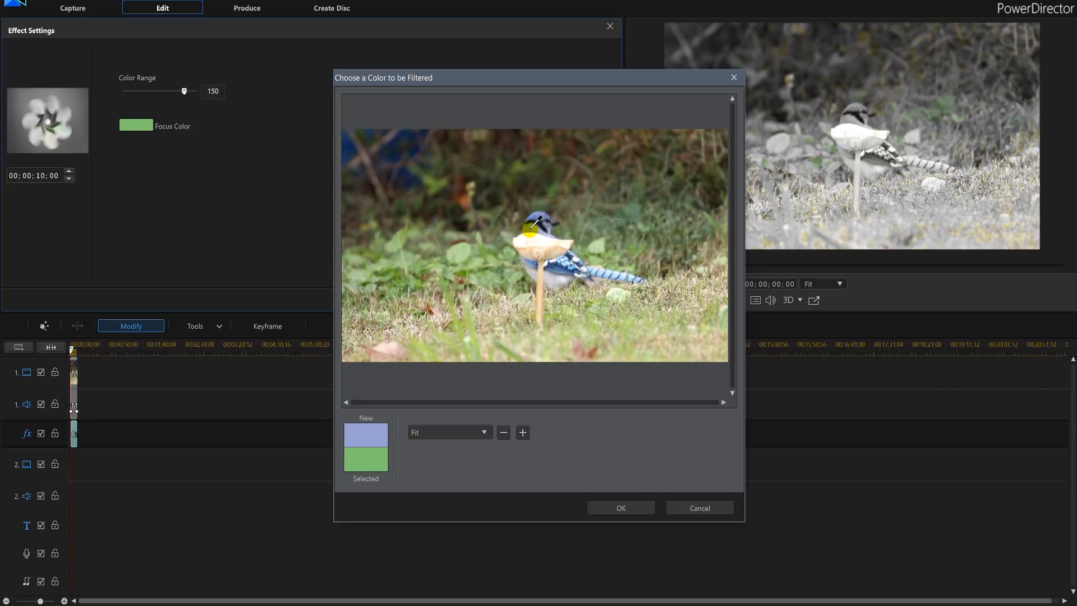
{"action": "left_click", "coordinate": [536, 223]}
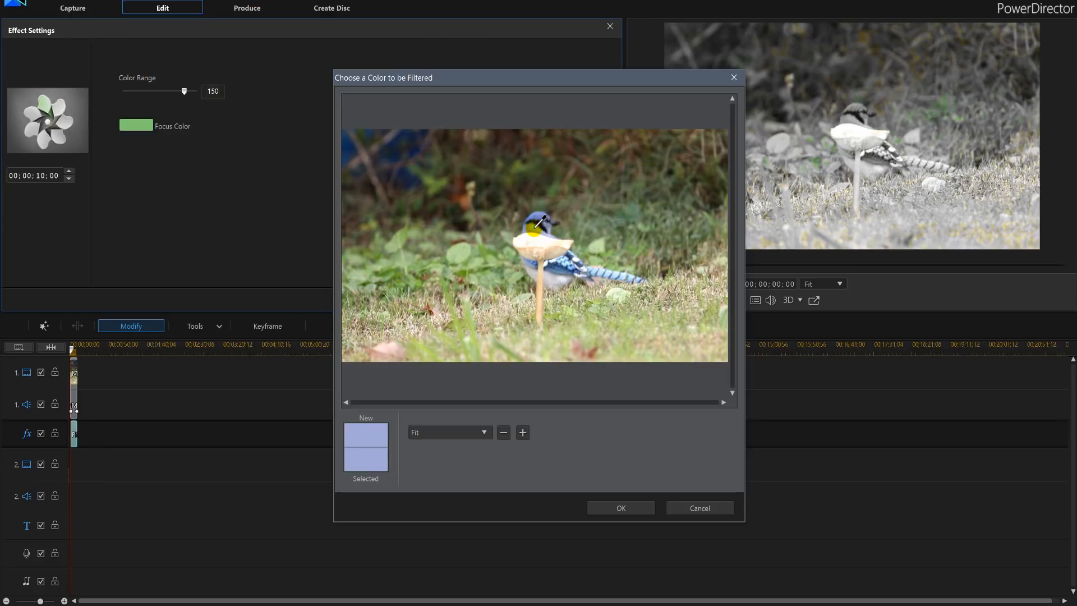
{"action": "left_click", "coordinate": [620, 507]}
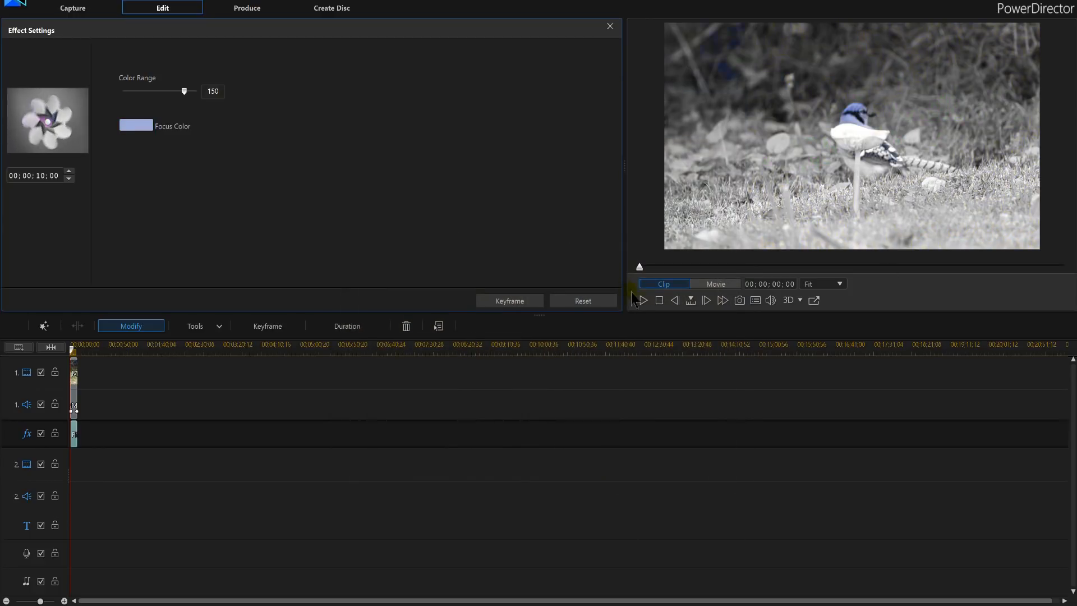
Preview the clip with the blue filter and pause it.
{"action": "left_click", "coordinate": [643, 301]}
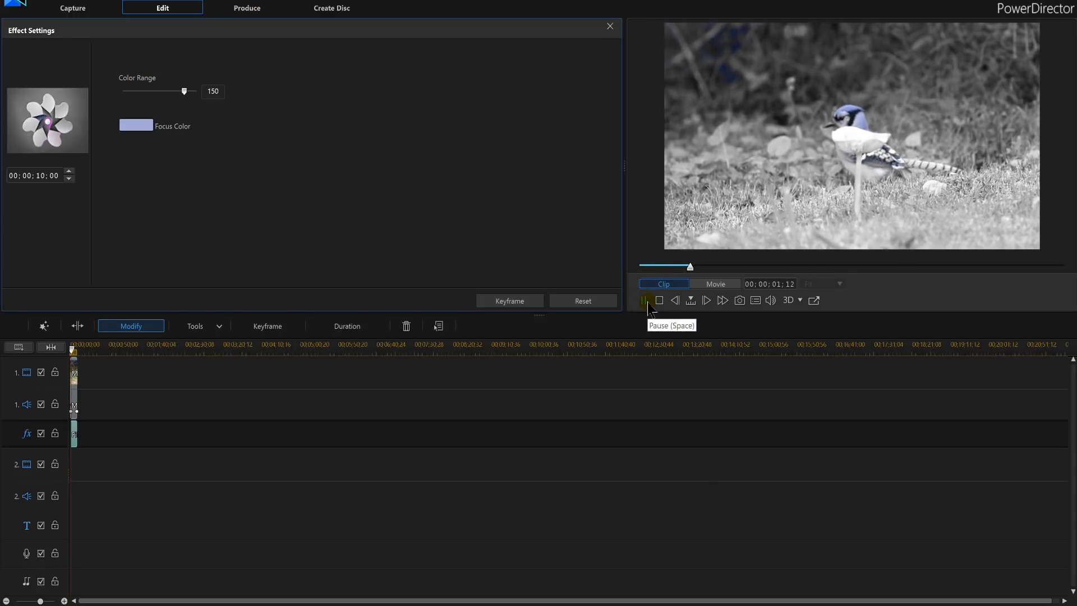
{"action": "left_click", "coordinate": [644, 301]}
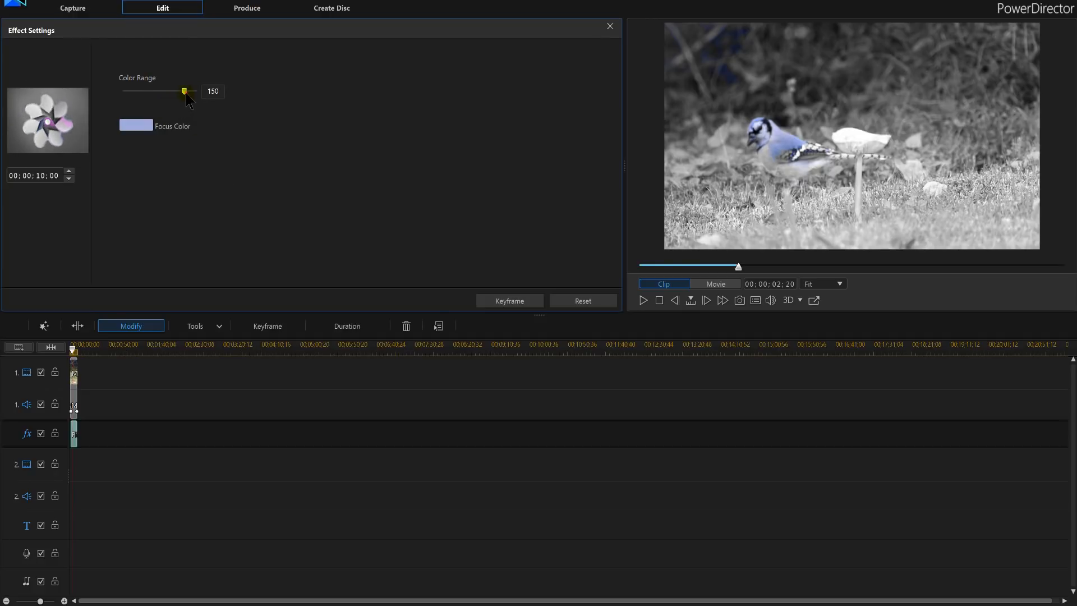
Try the Color Range at 70, 112, 137, 149, 86 and 43, leaving it at 39.
{"action": "left_click_drag", "start_coordinate": [184, 91], "coordinate": [152, 90]}
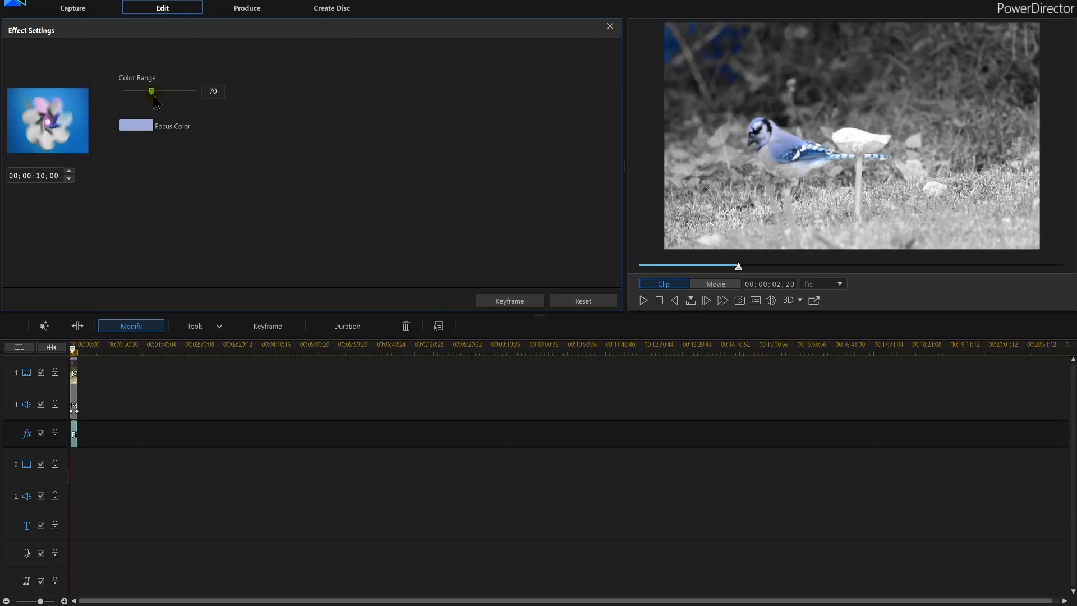
{"action": "left_click_drag", "start_coordinate": [151, 90], "coordinate": [168, 91]}
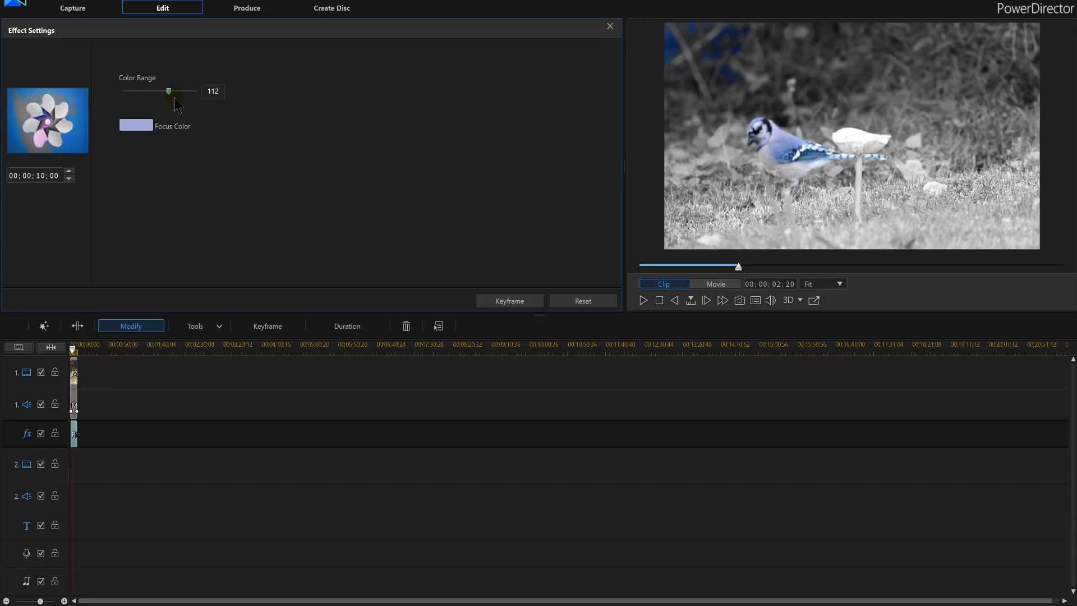
{"action": "left_click_drag", "start_coordinate": [168, 90], "coordinate": [180, 91]}
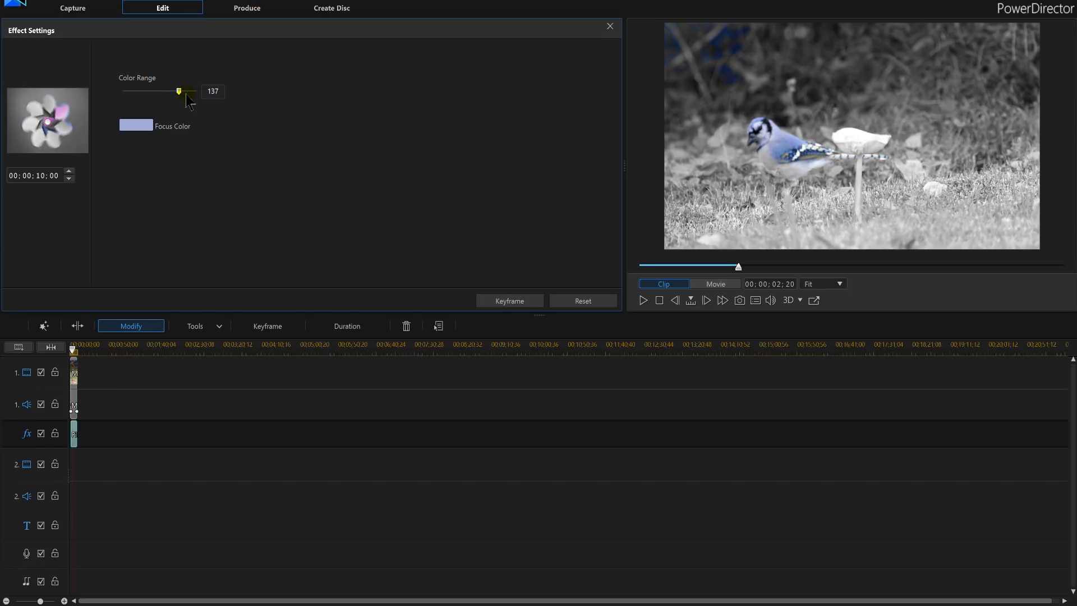
{"action": "mouse_move", "coordinate": [179, 91]}
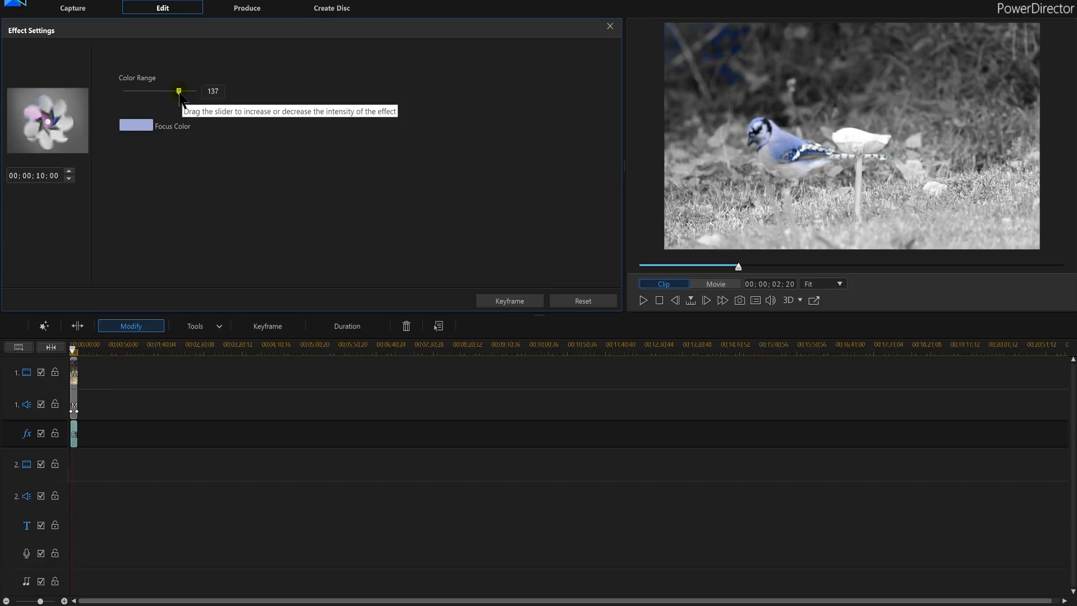
{"action": "left_click_drag", "start_coordinate": [178, 91], "coordinate": [184, 91]}
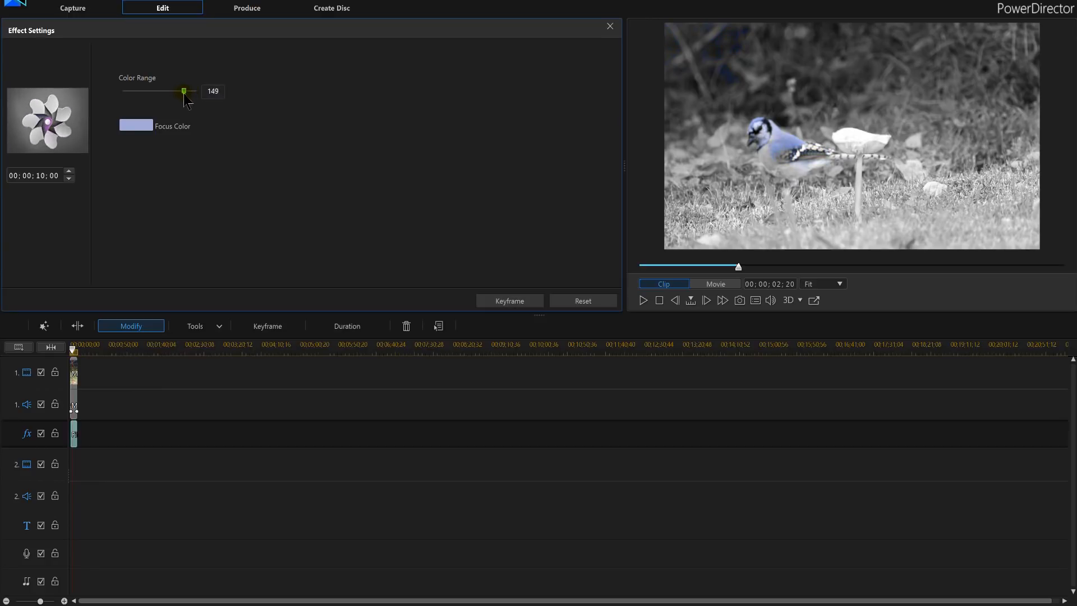
{"action": "left_click_drag", "start_coordinate": [183, 91], "coordinate": [158, 91]}
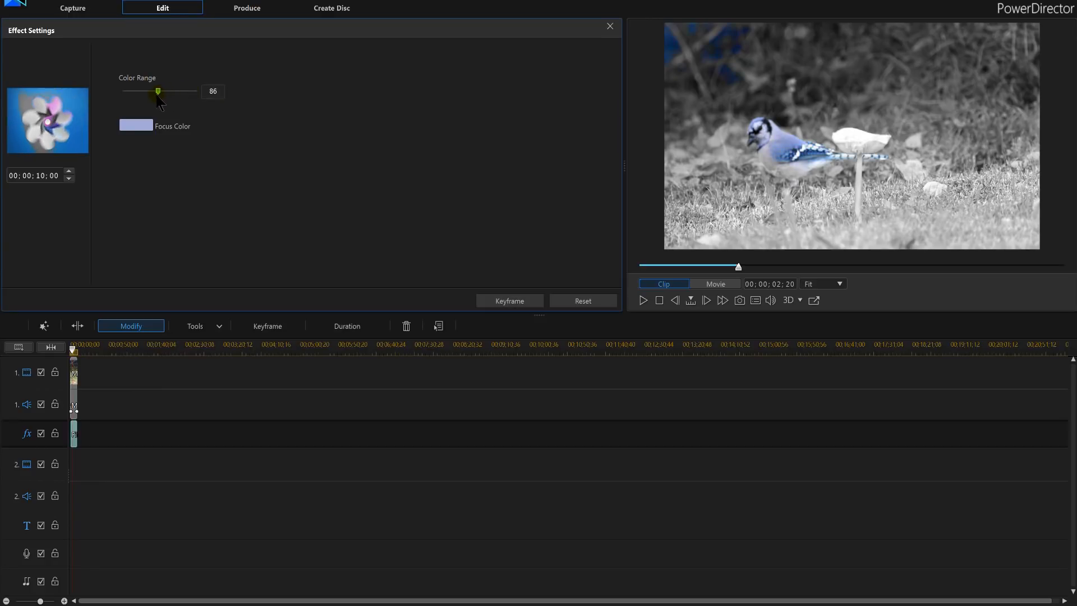
{"action": "left_click_drag", "start_coordinate": [157, 91], "coordinate": [140, 91]}
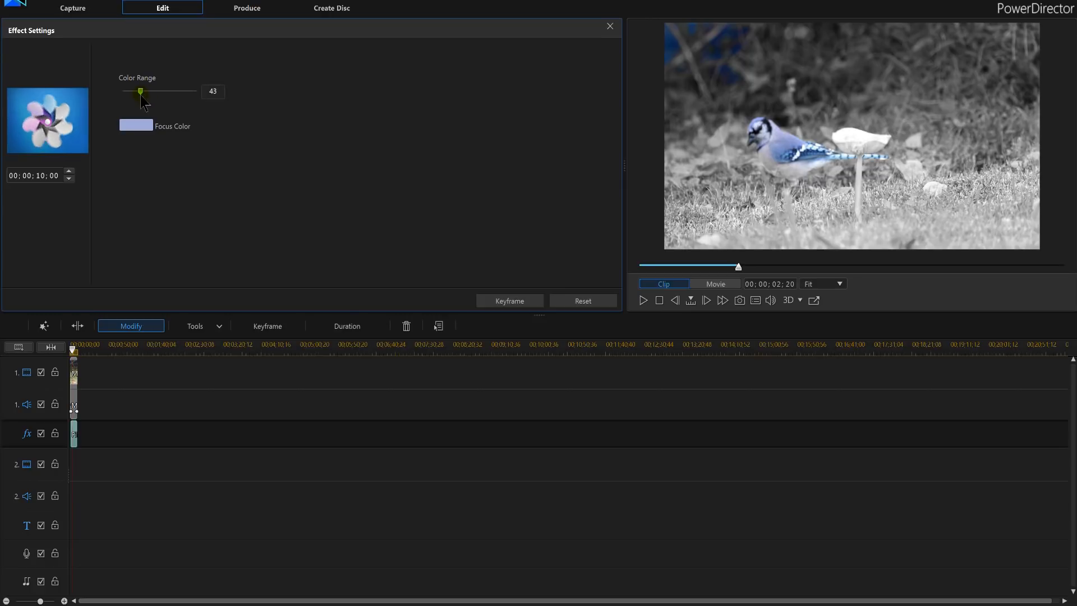
{"action": "left_click_drag", "start_coordinate": [140, 91], "coordinate": [137, 90]}
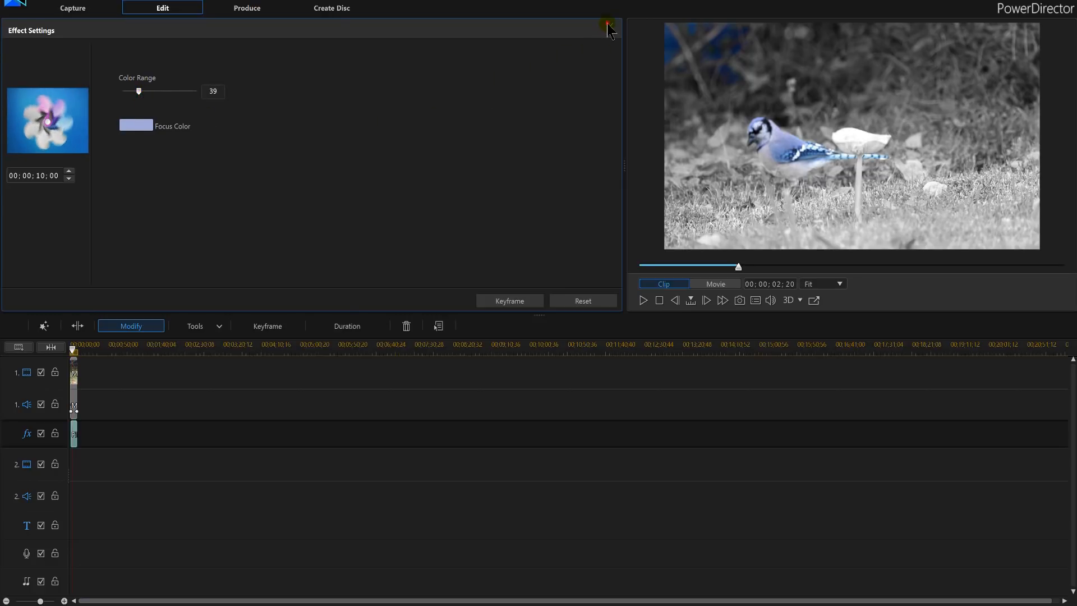
Close the effect settings and play the whole movie showing the blue jay against grey grass.
{"action": "left_click", "coordinate": [610, 30]}
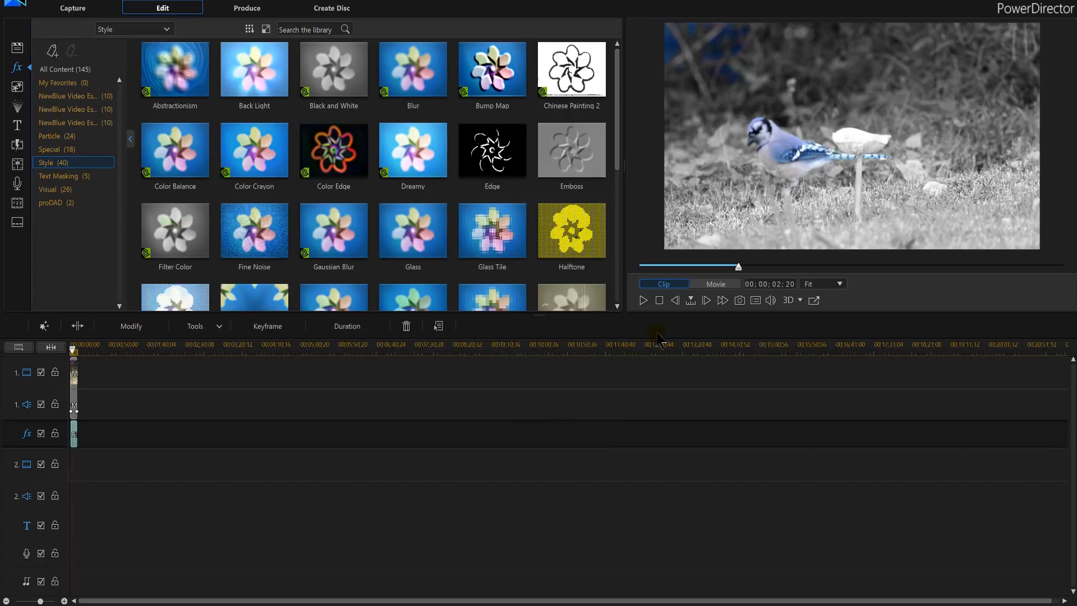
{"action": "left_click", "coordinate": [715, 283]}
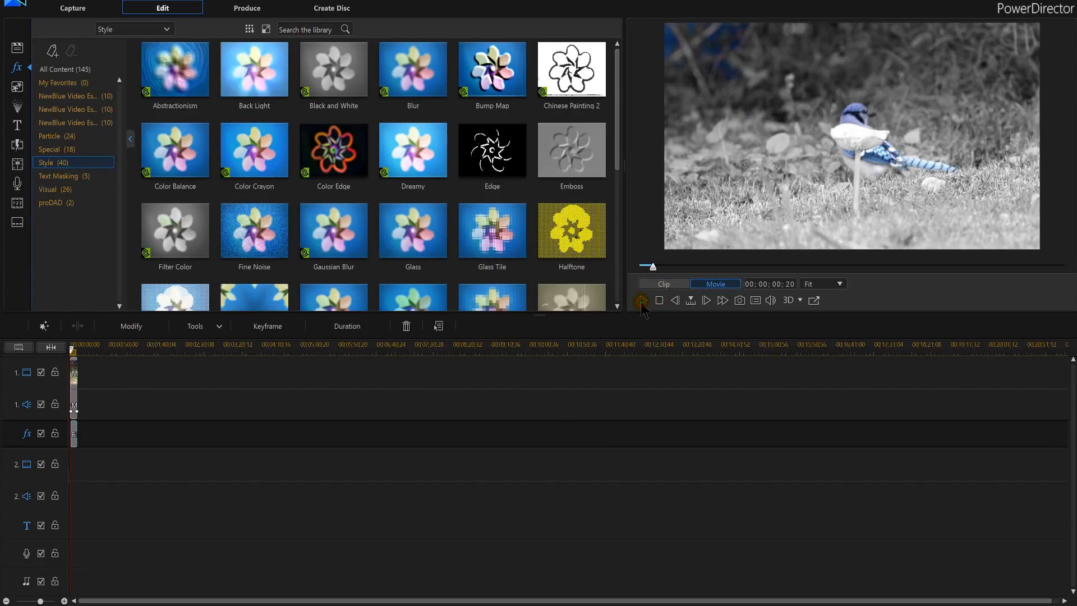
{"action": "left_click", "coordinate": [641, 300]}
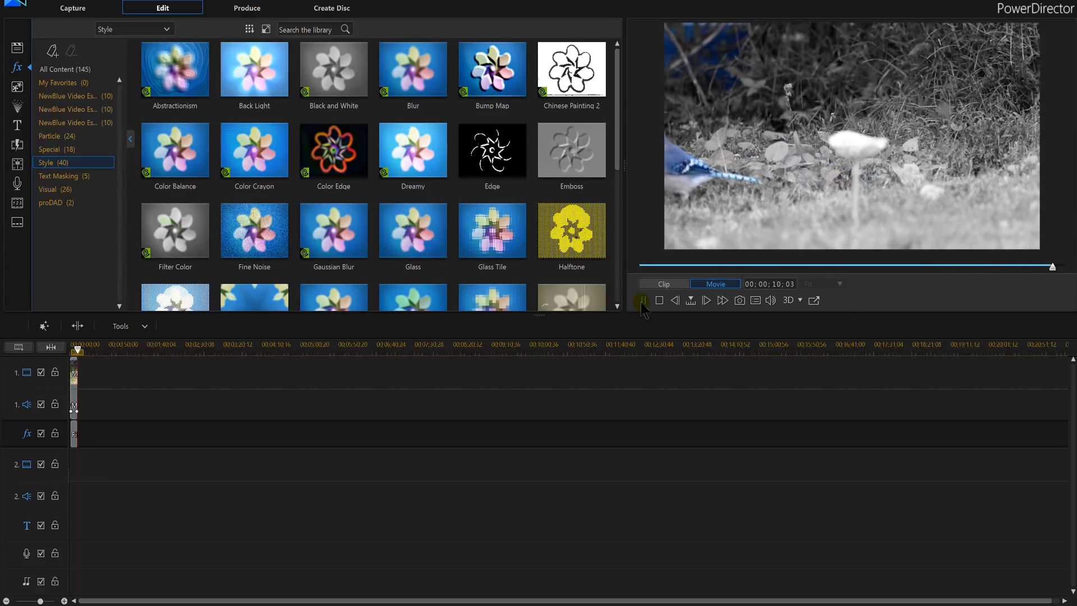
{"action": "left_click", "coordinate": [657, 301]}
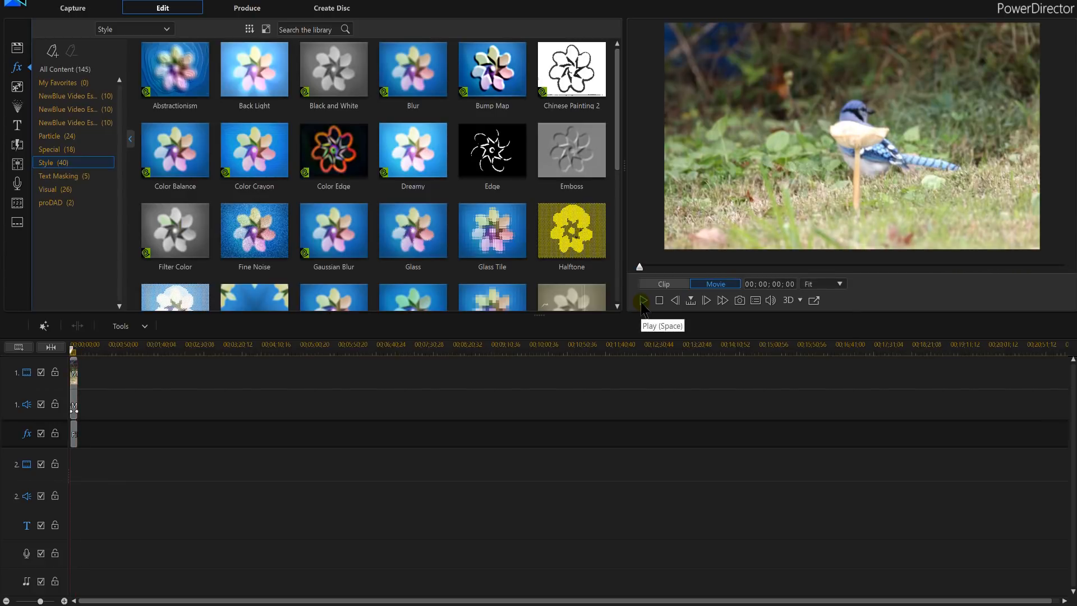
Play the preview once more and stop it.
{"action": "left_click", "coordinate": [641, 301]}
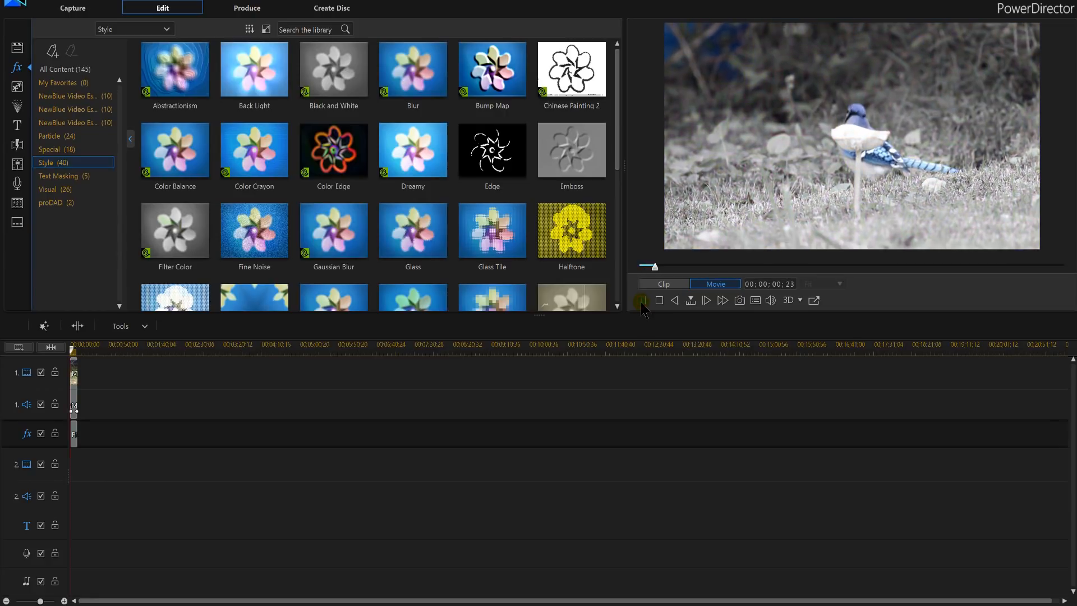
{"action": "left_click", "coordinate": [641, 301]}
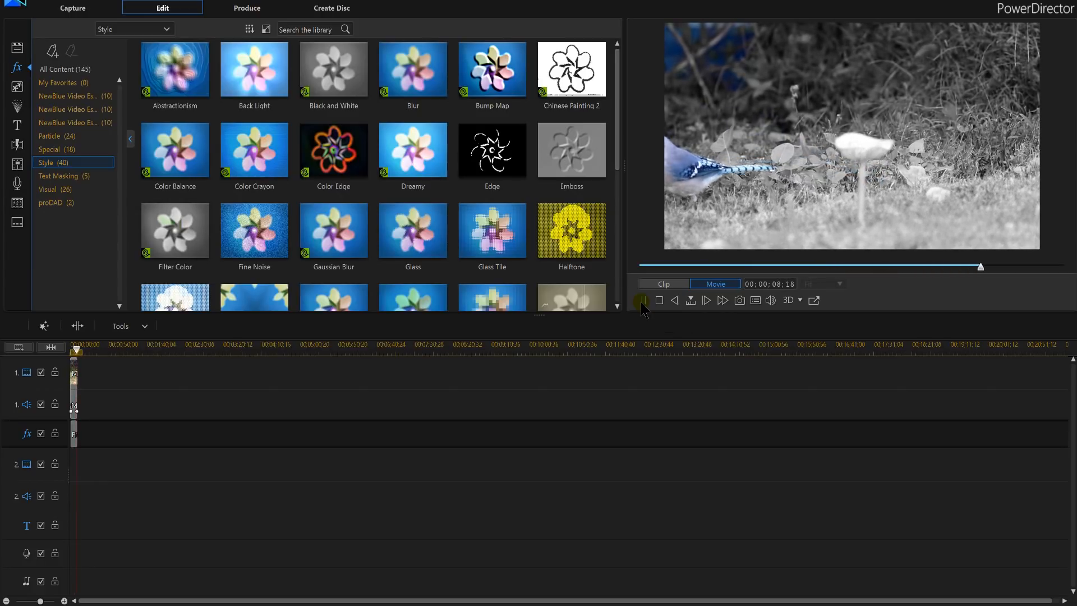
{"action": "left_click", "coordinate": [658, 301]}
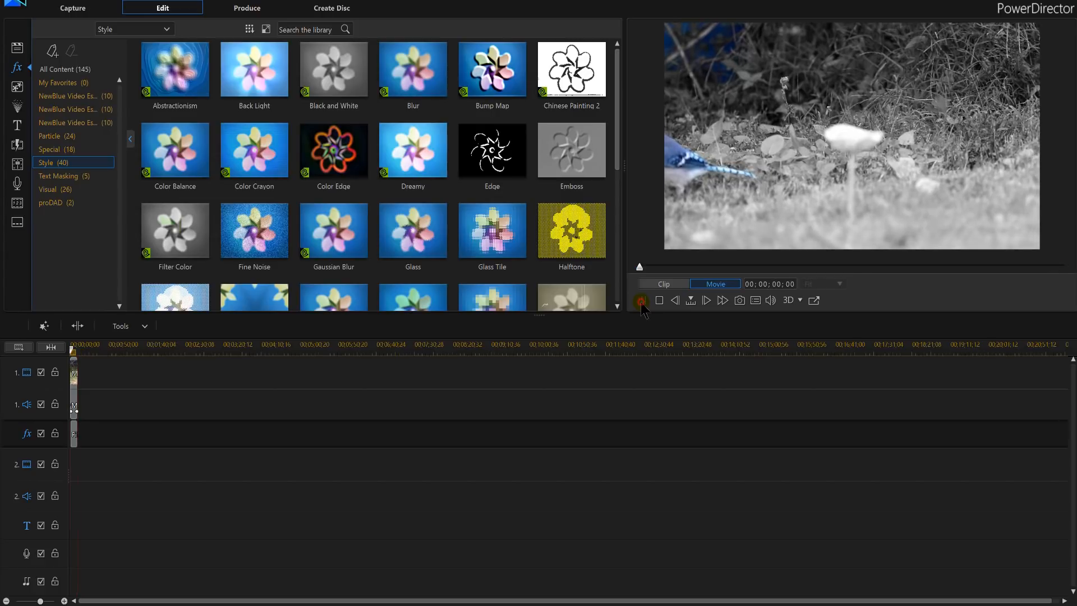
Put the camping stove clip GOPR0227.MP4 at the start of video track 1.
{"action": "left_click", "coordinate": [659, 300]}
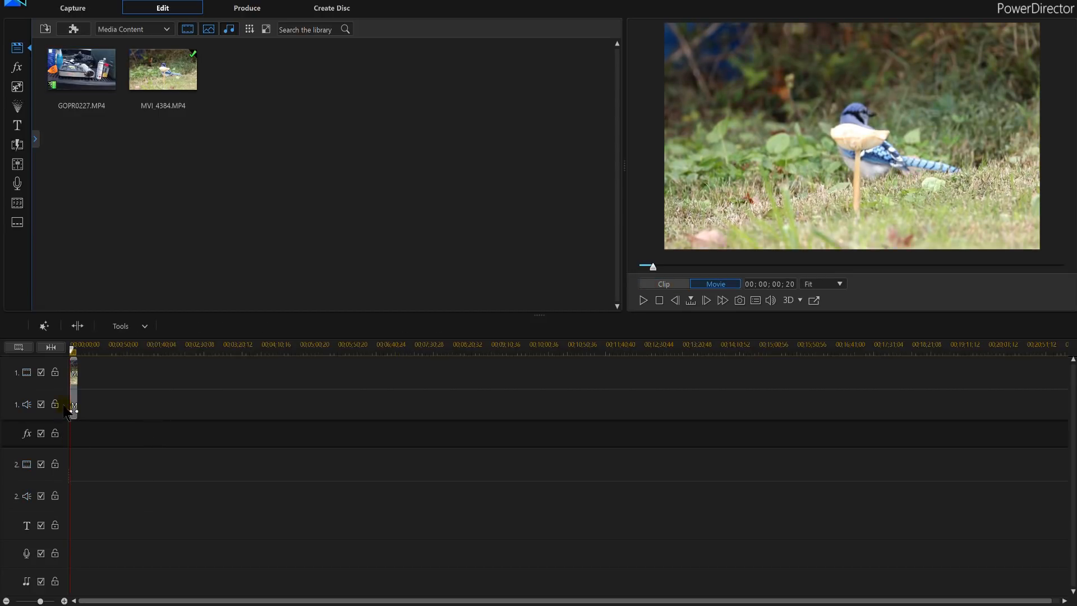
{"action": "mouse_move", "coordinate": [90, 411]}
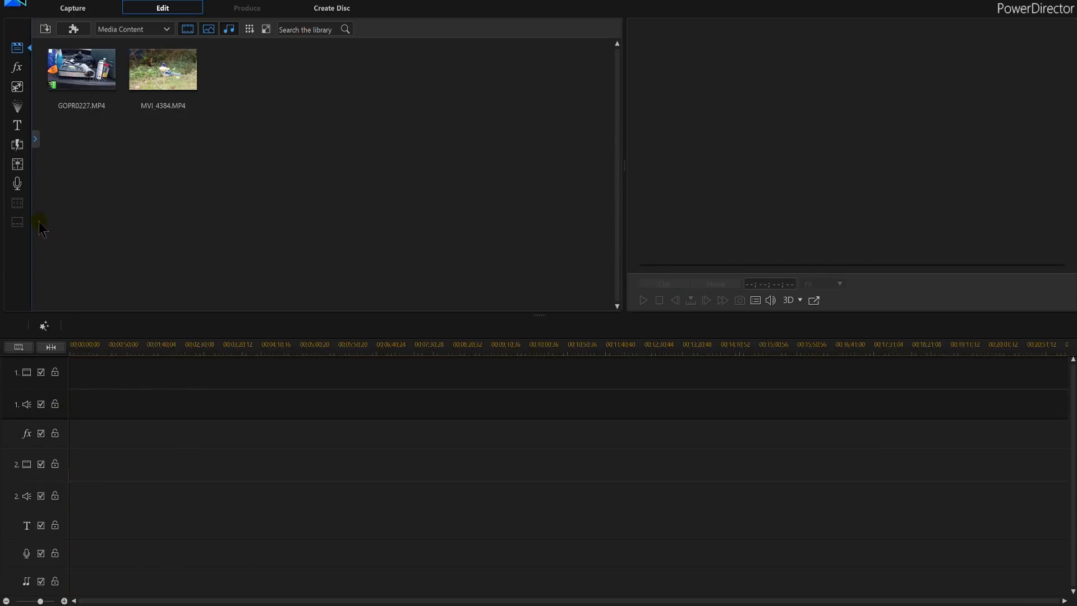
{"action": "left_click_drag", "start_coordinate": [81, 69], "coordinate": [84, 371]}
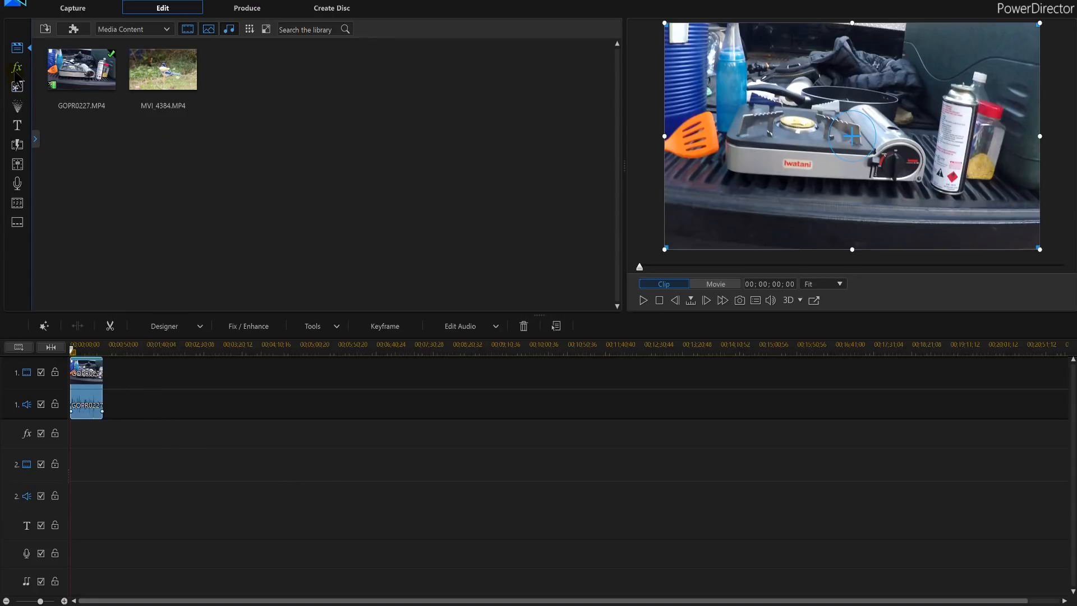
{"action": "mouse_move", "coordinate": [17, 67]}
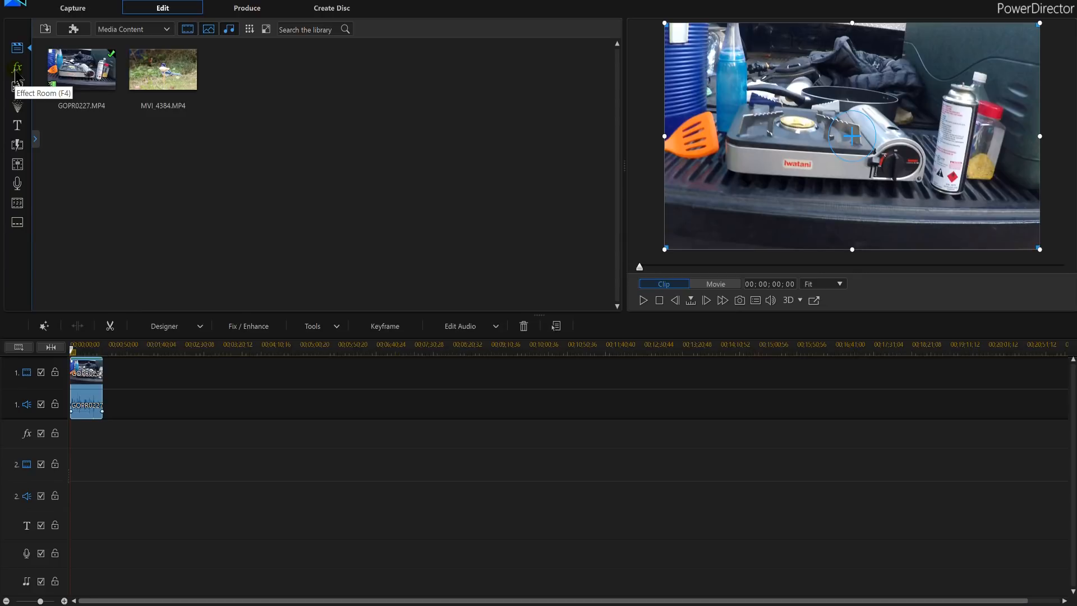
Apply the Filter Color effect on the fx track beneath the camping clip and select it.
{"action": "left_click", "coordinate": [17, 66]}
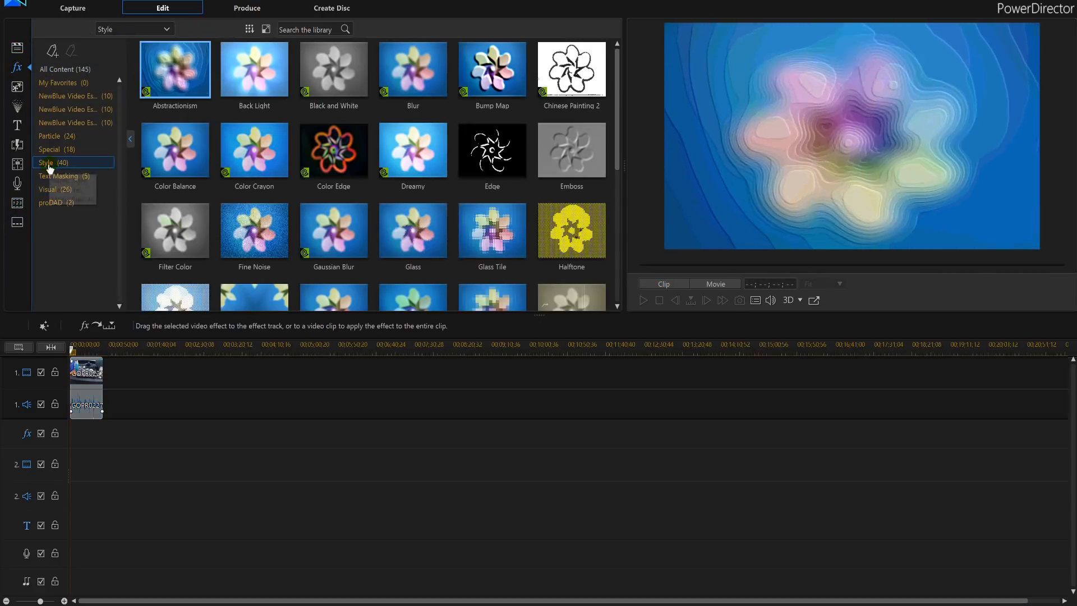
{"action": "mouse_move", "coordinate": [175, 230]}
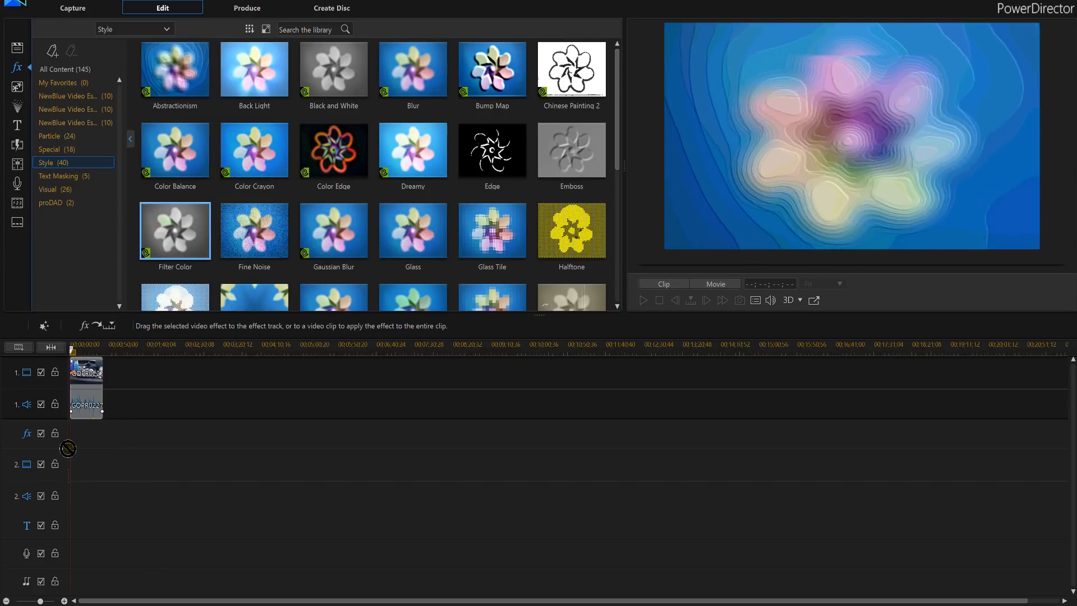
{"action": "left_click_drag", "start_coordinate": [175, 230], "coordinate": [72, 433]}
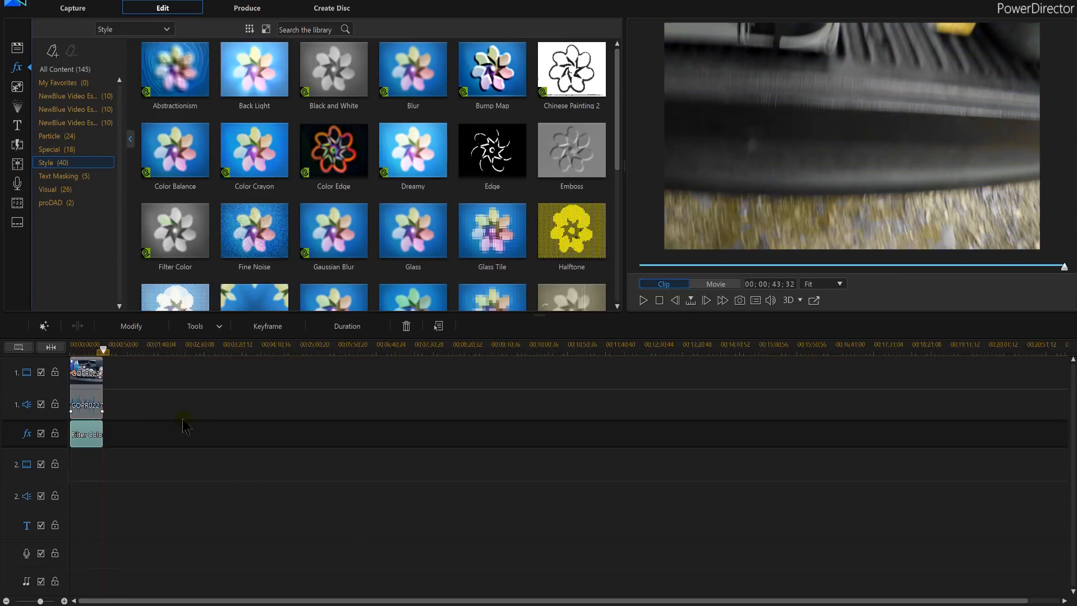
{"action": "right_click", "coordinate": [86, 401]}
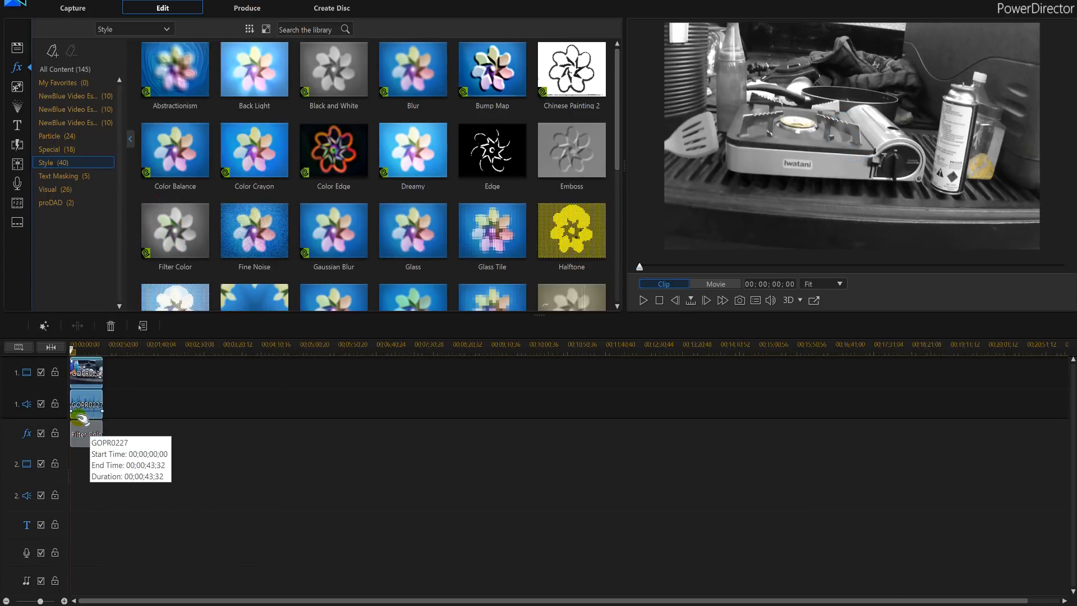
{"action": "left_click", "coordinate": [715, 284]}
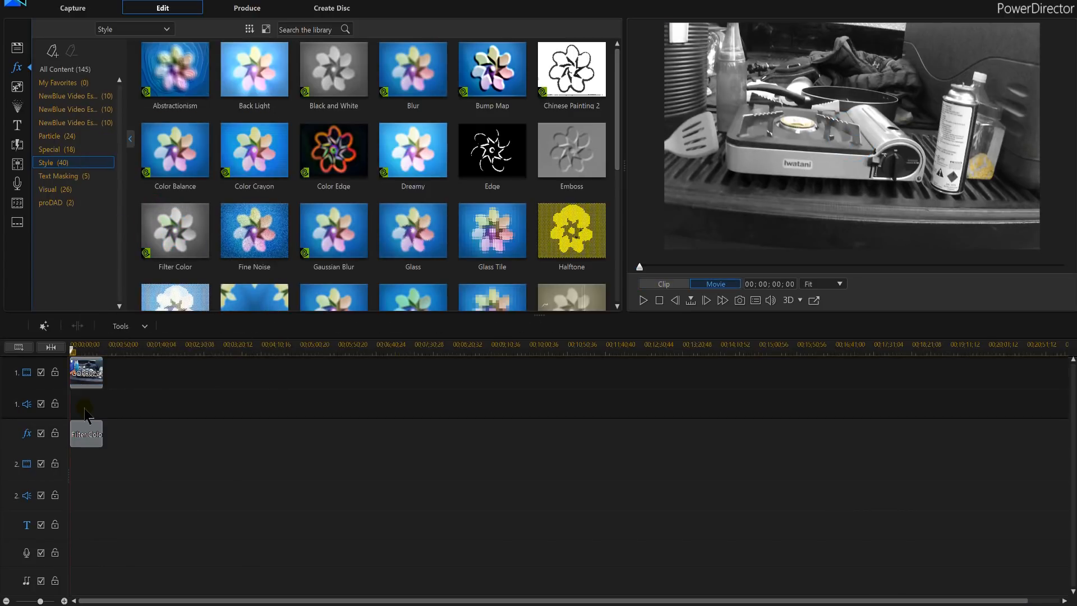
{"action": "left_click", "coordinate": [86, 433]}
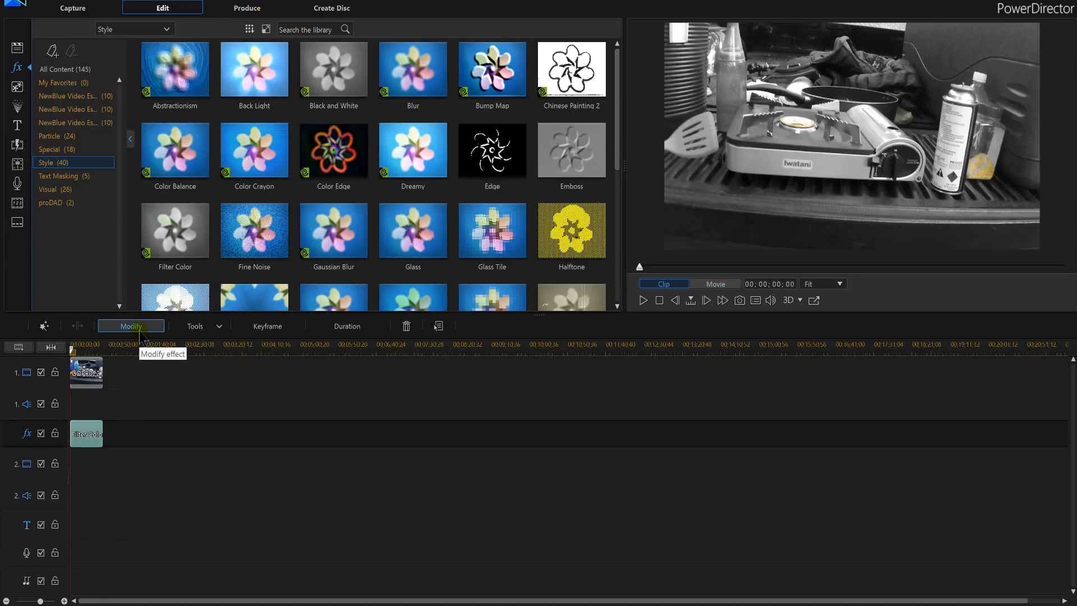
{"action": "mouse_move", "coordinate": [88, 433]}
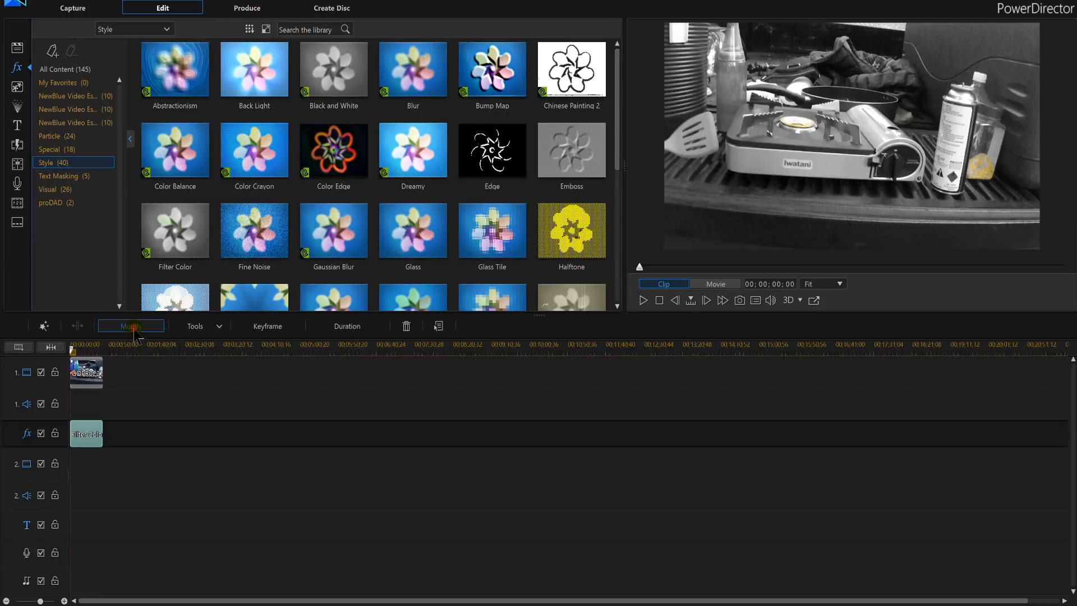
Set the effect's Focus Color to the red sampled from the bottle cap and confirm it.
{"action": "left_click", "coordinate": [130, 326]}
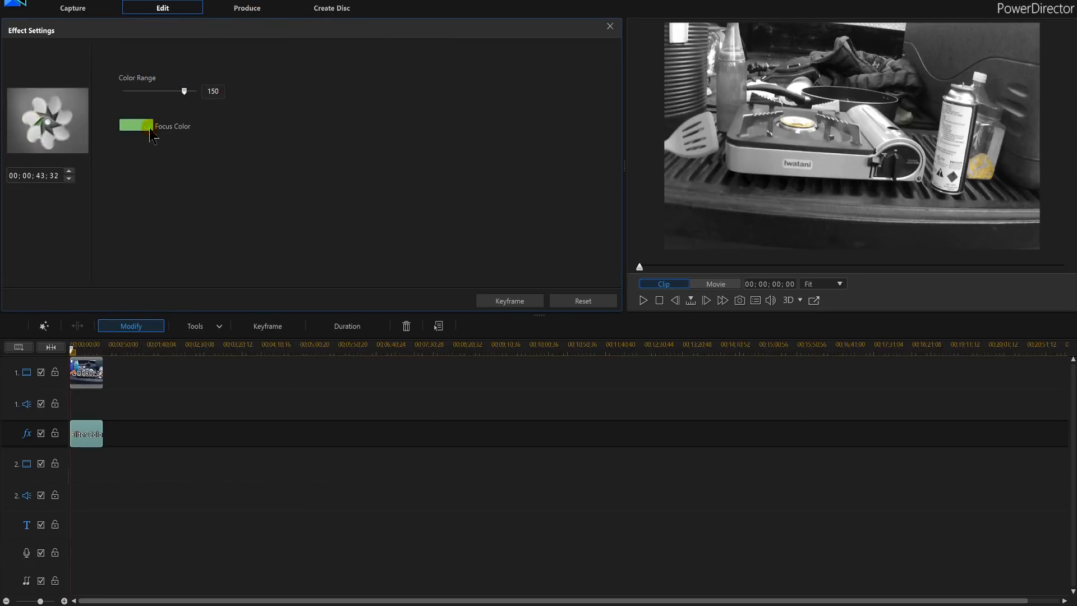
{"action": "left_click", "coordinate": [136, 126]}
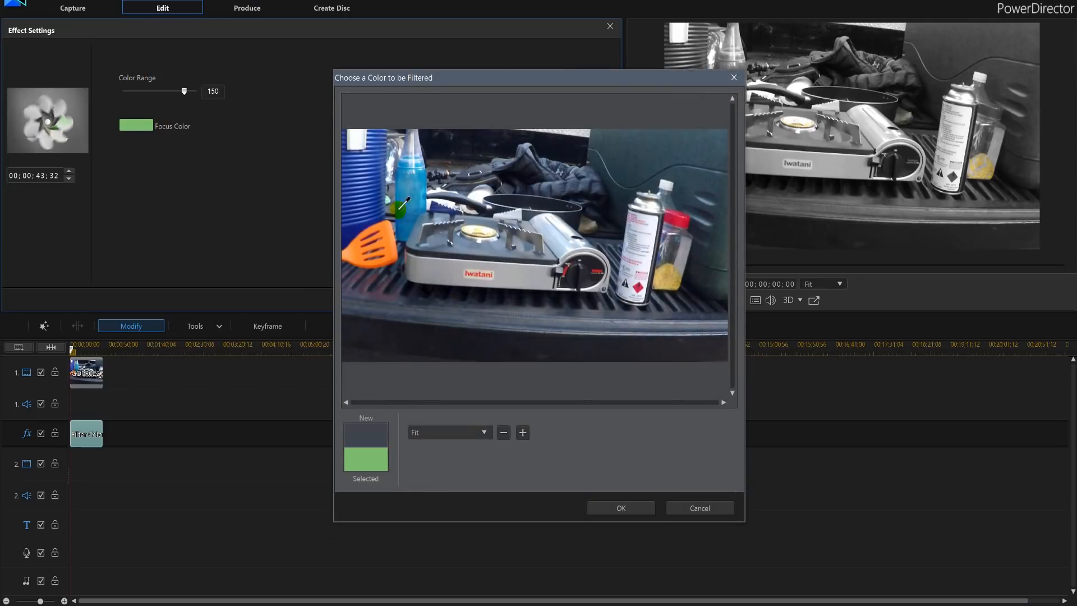
{"action": "left_click", "coordinate": [393, 237]}
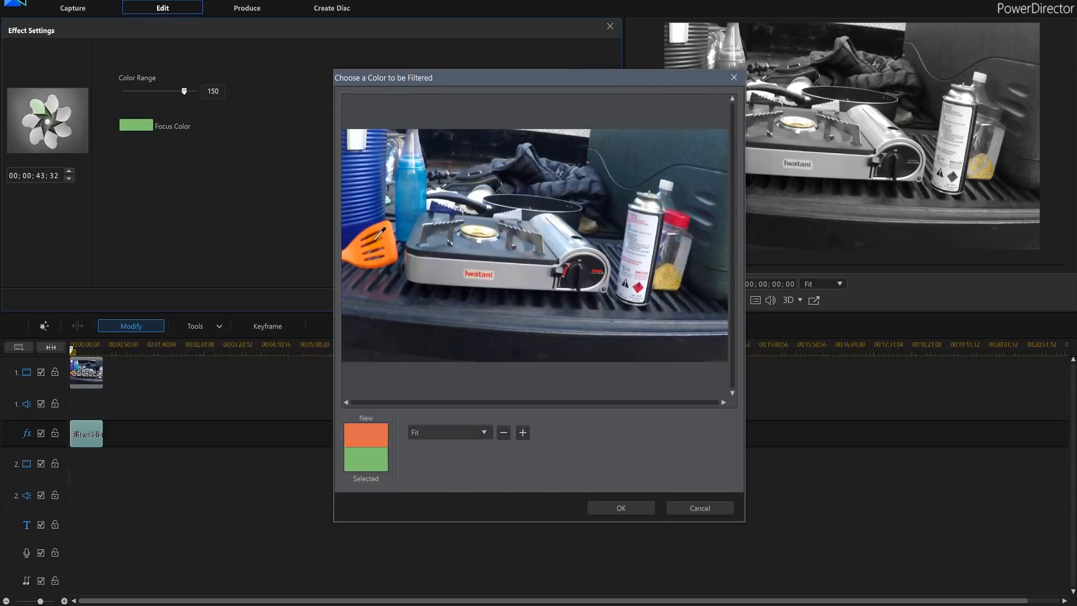
{"action": "left_click", "coordinate": [595, 278]}
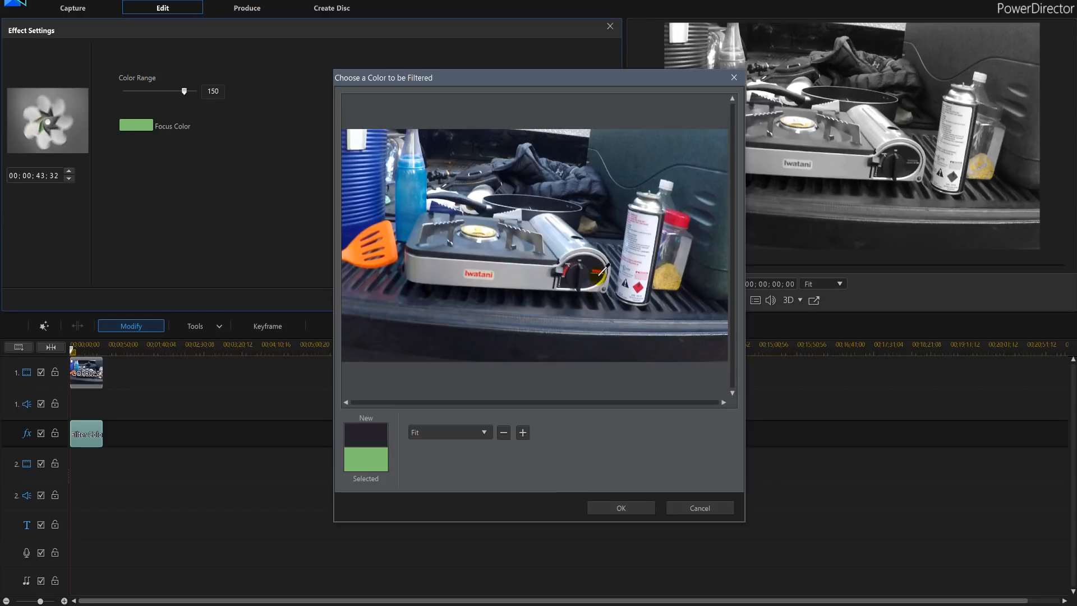
{"action": "left_click", "coordinate": [685, 217]}
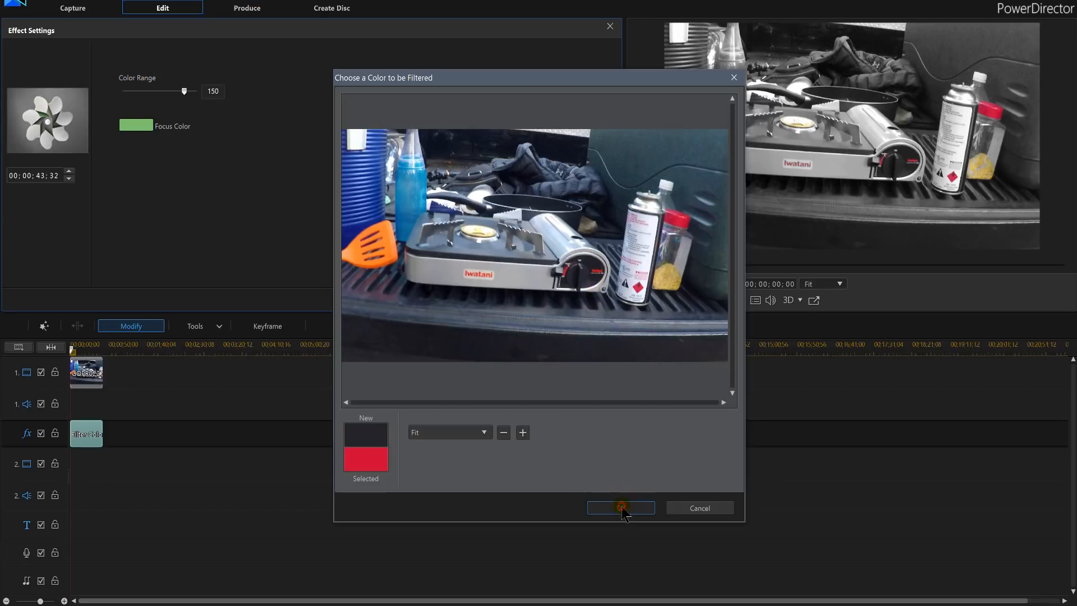
{"action": "left_click", "coordinate": [620, 507]}
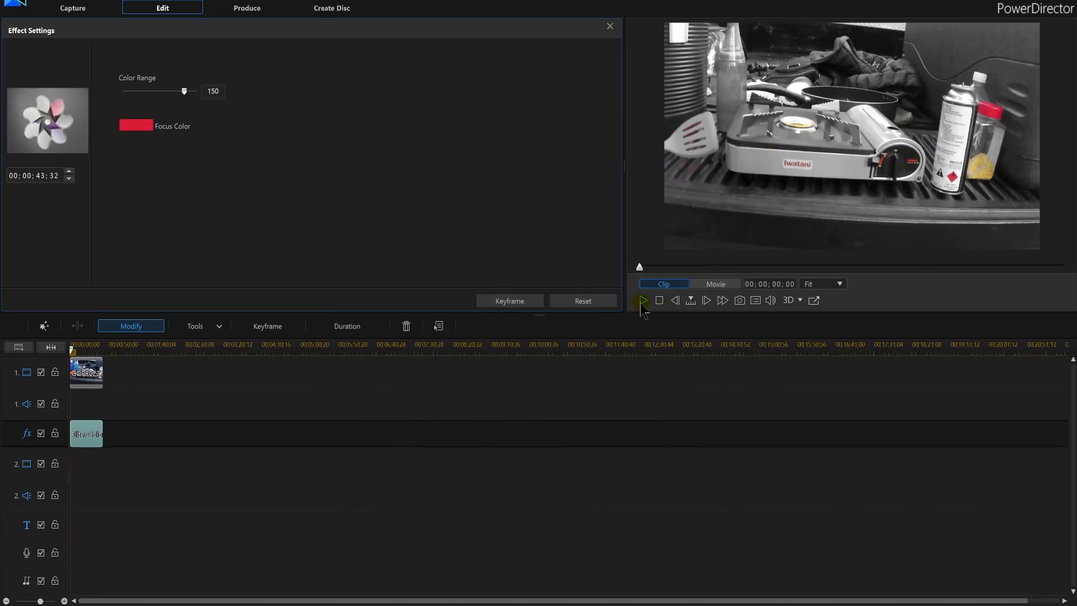
Play the red-only preview and pause on the red can frame.
{"action": "left_click", "coordinate": [642, 301]}
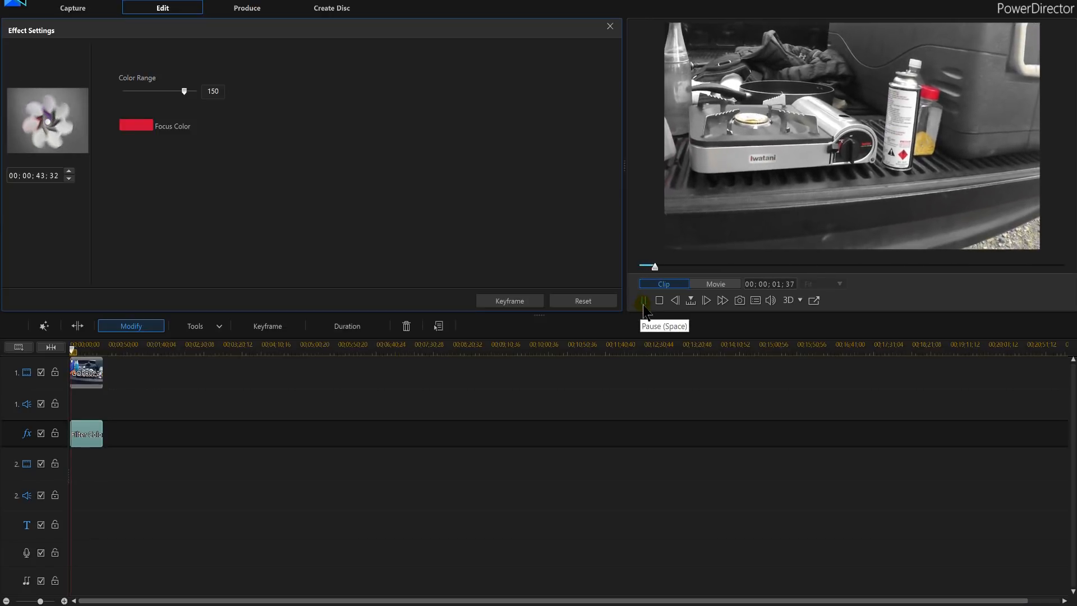
{"action": "left_click", "coordinate": [643, 301]}
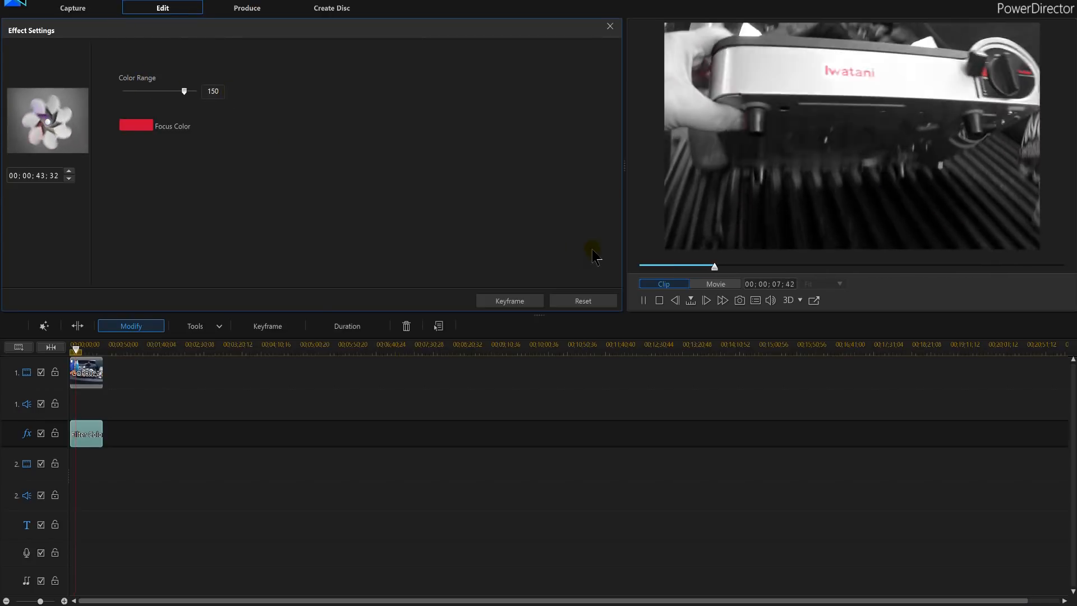
{"action": "left_click", "coordinate": [644, 300]}
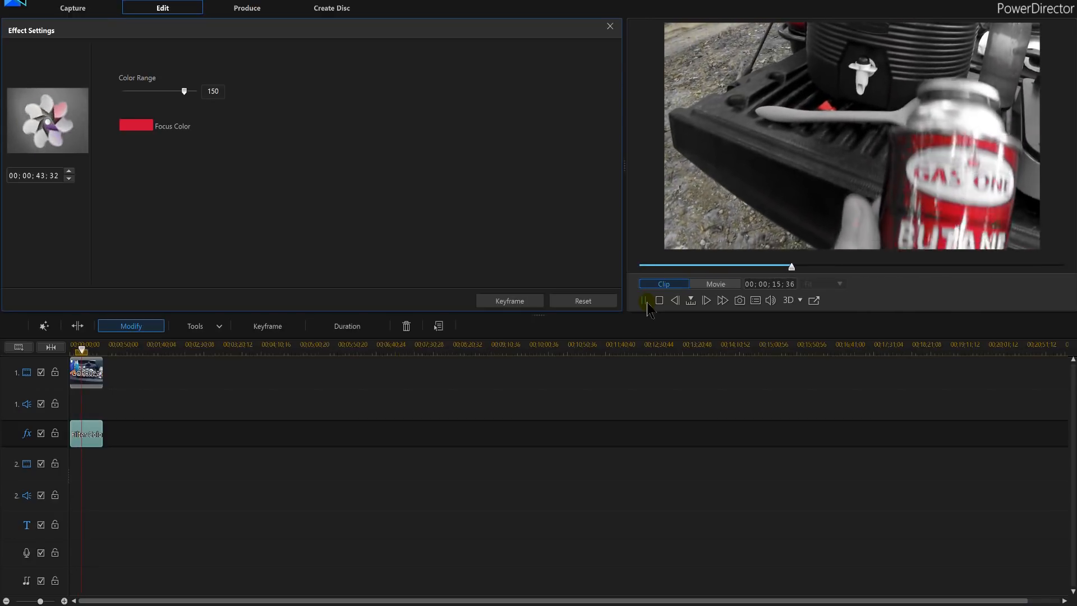
{"action": "left_click", "coordinate": [644, 301]}
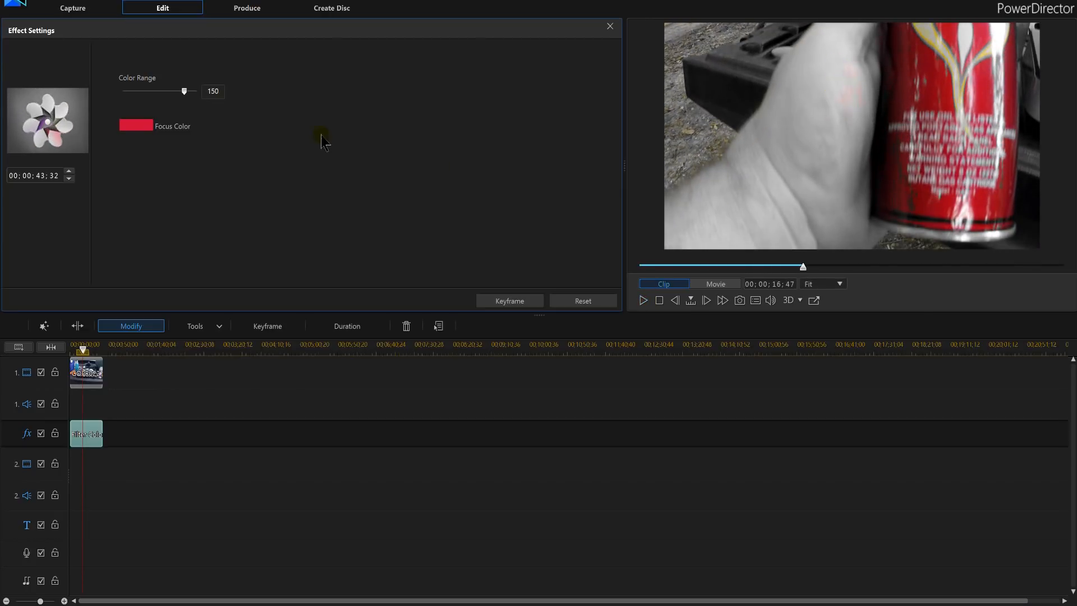
Try the Color Range at 143, 38, 100, 139, 159 and 180 while watching the red can.
{"action": "left_click_drag", "start_coordinate": [184, 91], "coordinate": [180, 91]}
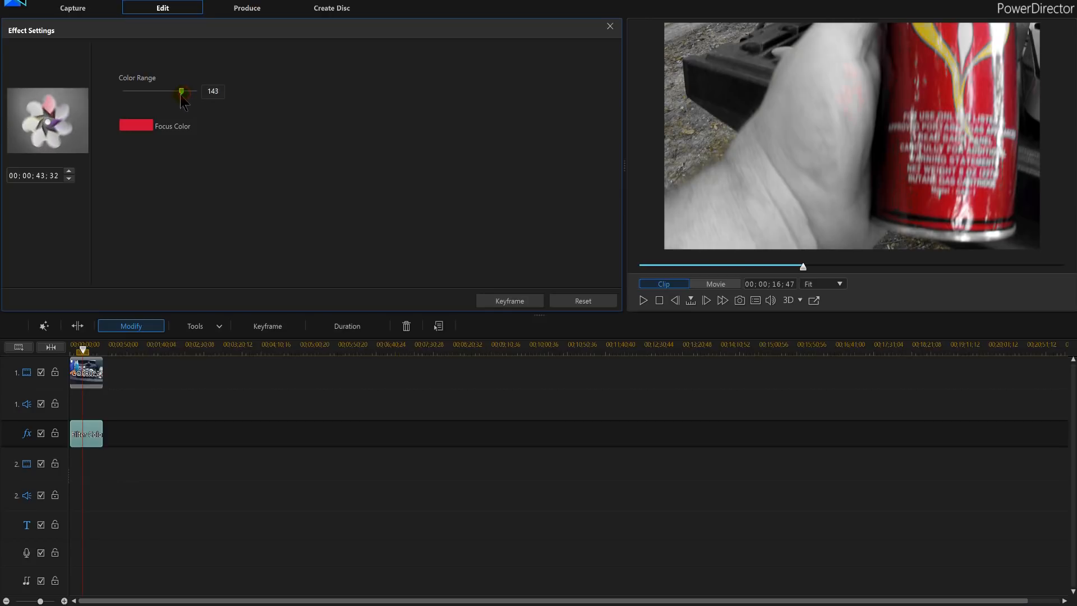
{"action": "left_click_drag", "start_coordinate": [181, 91], "coordinate": [137, 91]}
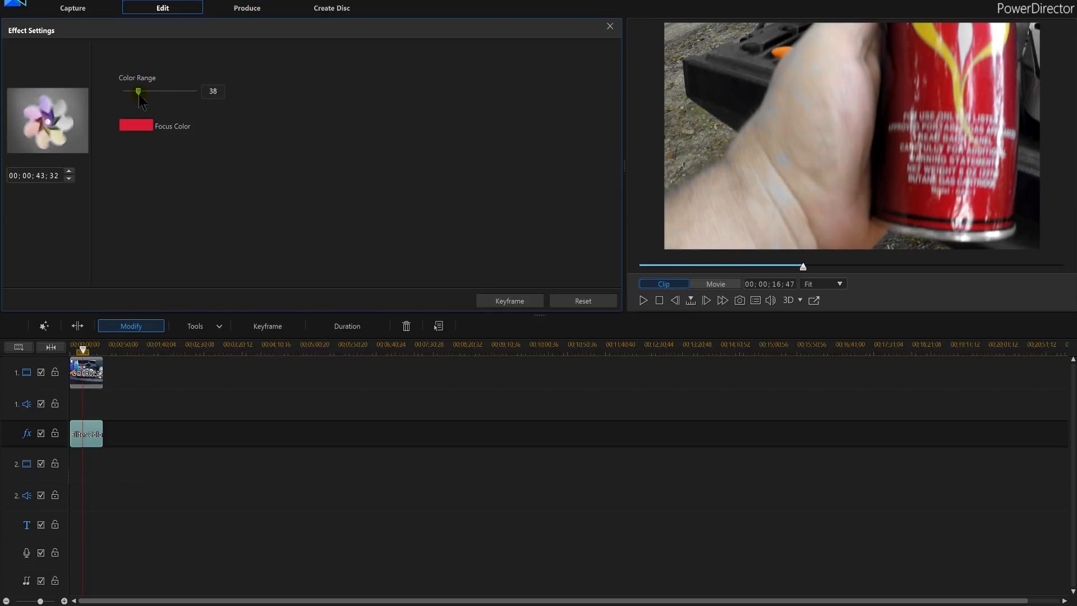
{"action": "left_click_drag", "start_coordinate": [136, 91], "coordinate": [163, 91]}
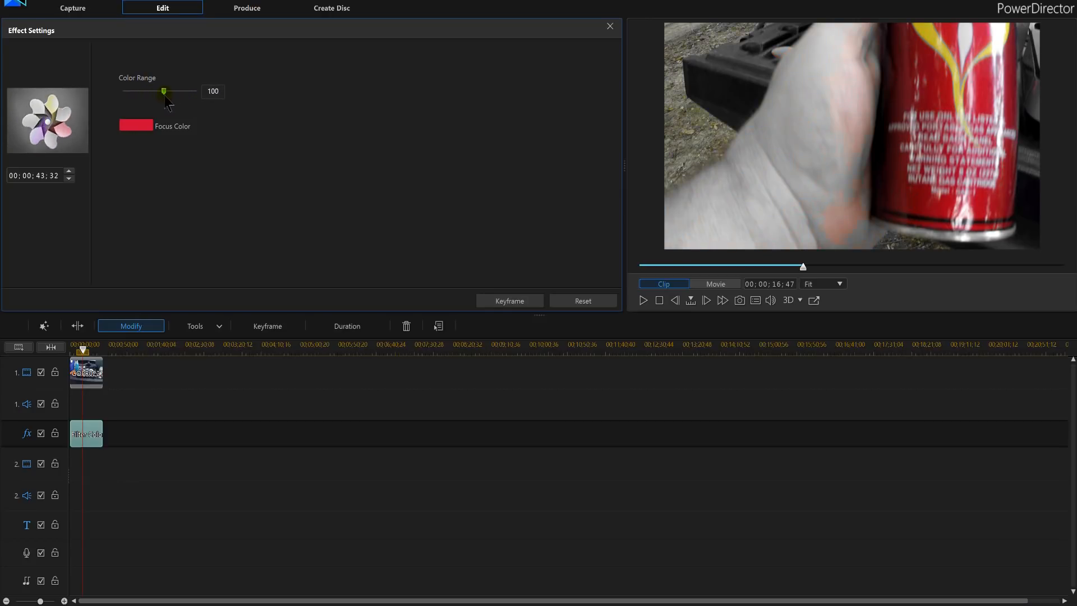
{"action": "left_click_drag", "start_coordinate": [164, 91], "coordinate": [180, 91]}
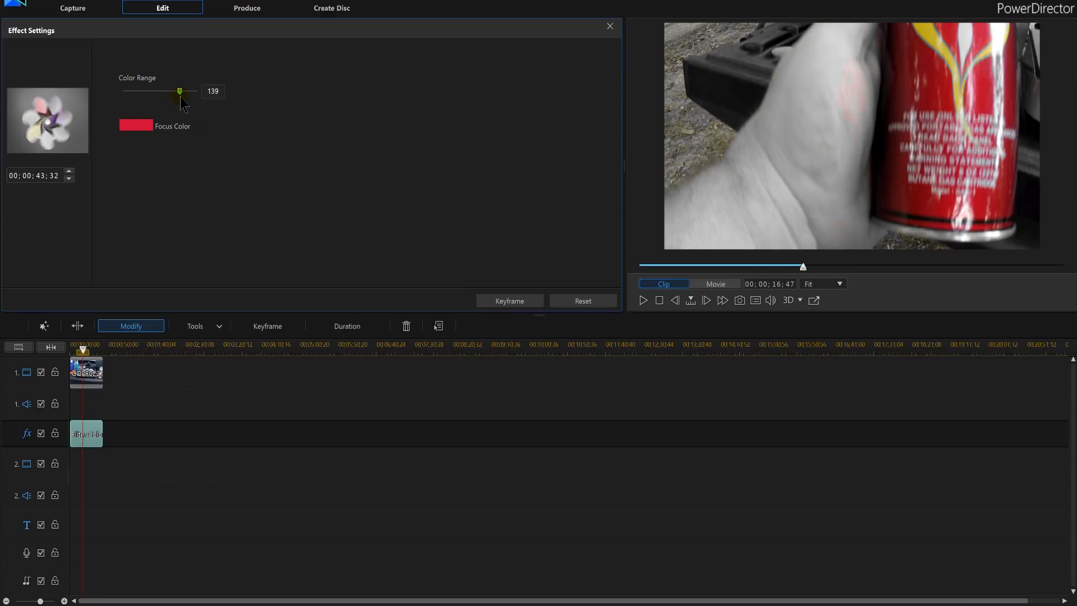
{"action": "left_click_drag", "start_coordinate": [178, 91], "coordinate": [188, 91]}
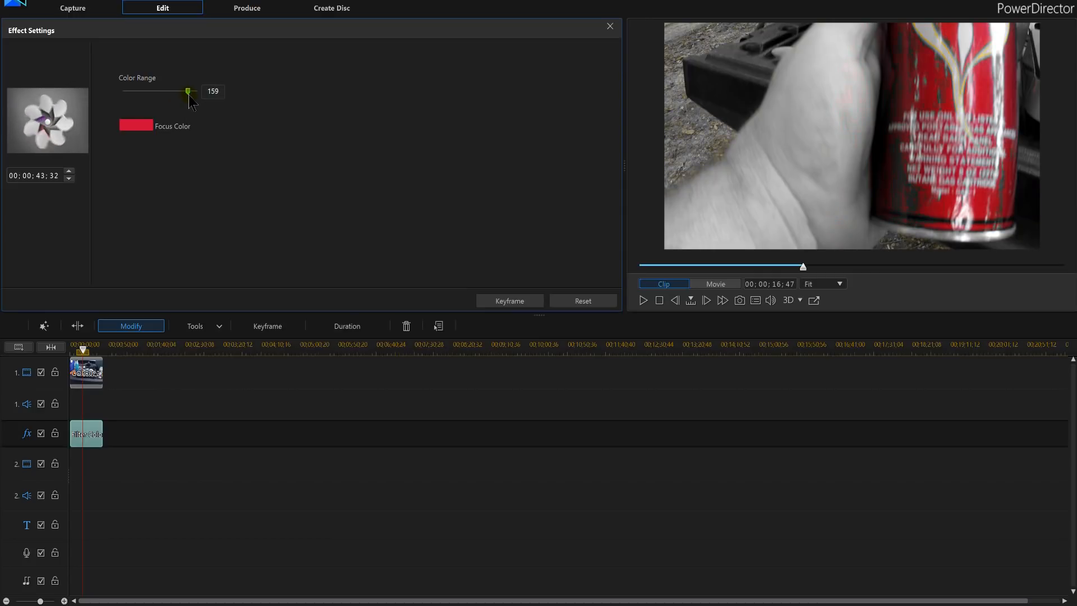
{"action": "left_click_drag", "start_coordinate": [187, 91], "coordinate": [196, 91]}
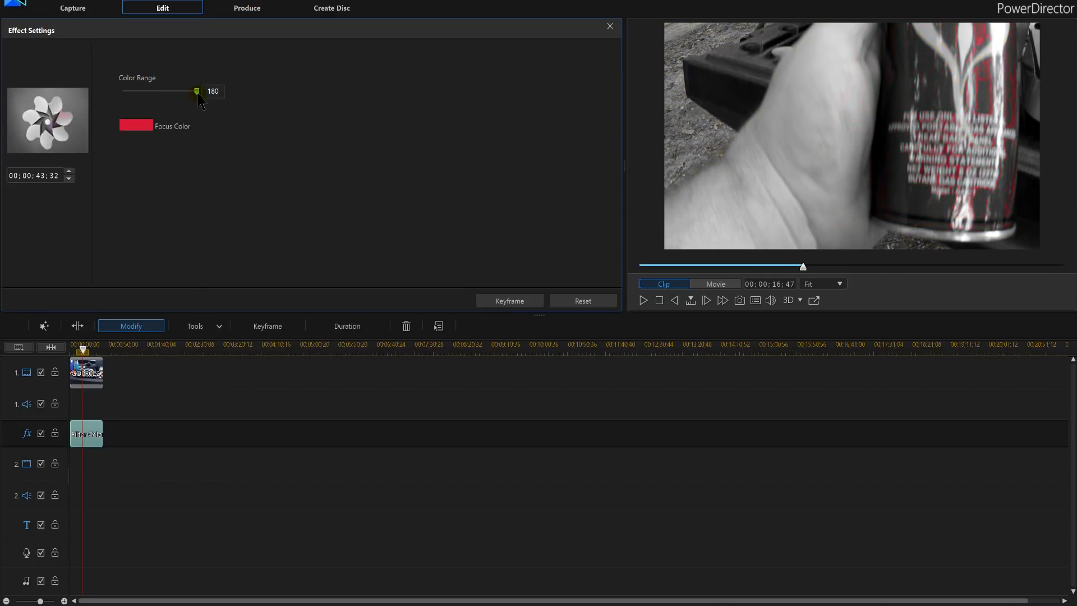
{"action": "left_click_drag", "start_coordinate": [196, 91], "coordinate": [183, 91]}
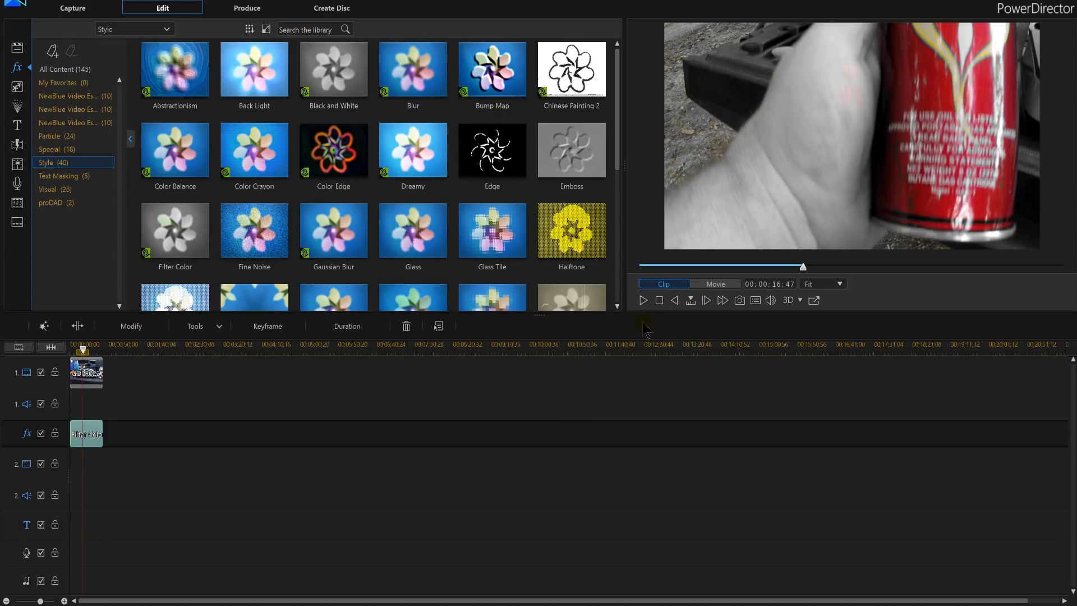
Look over the Media Room clips and the Style effects once more.
{"action": "left_click", "coordinate": [642, 301]}
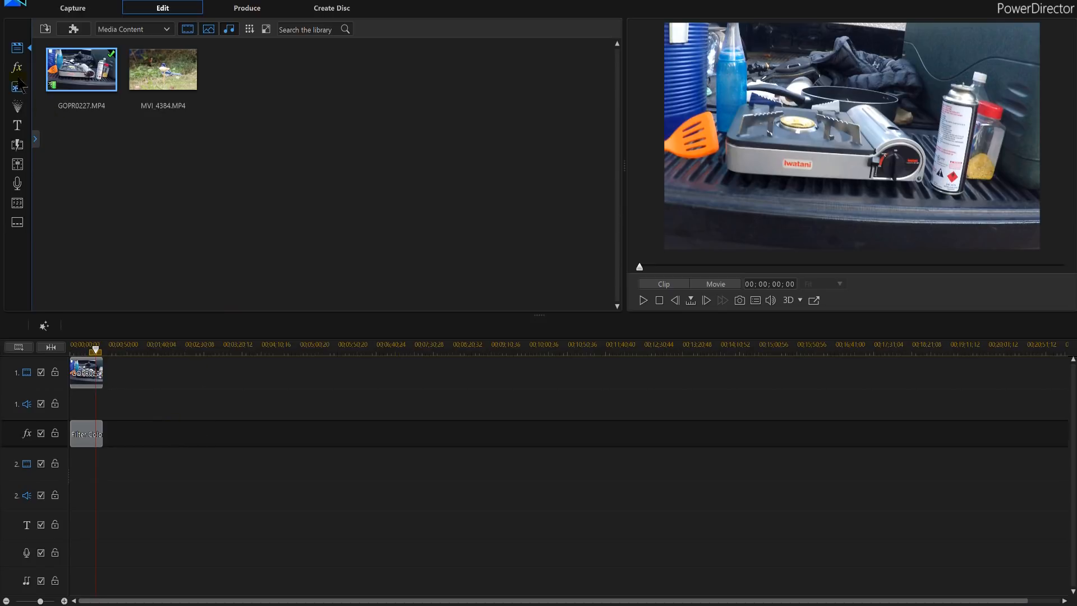
{"action": "mouse_move", "coordinate": [17, 66]}
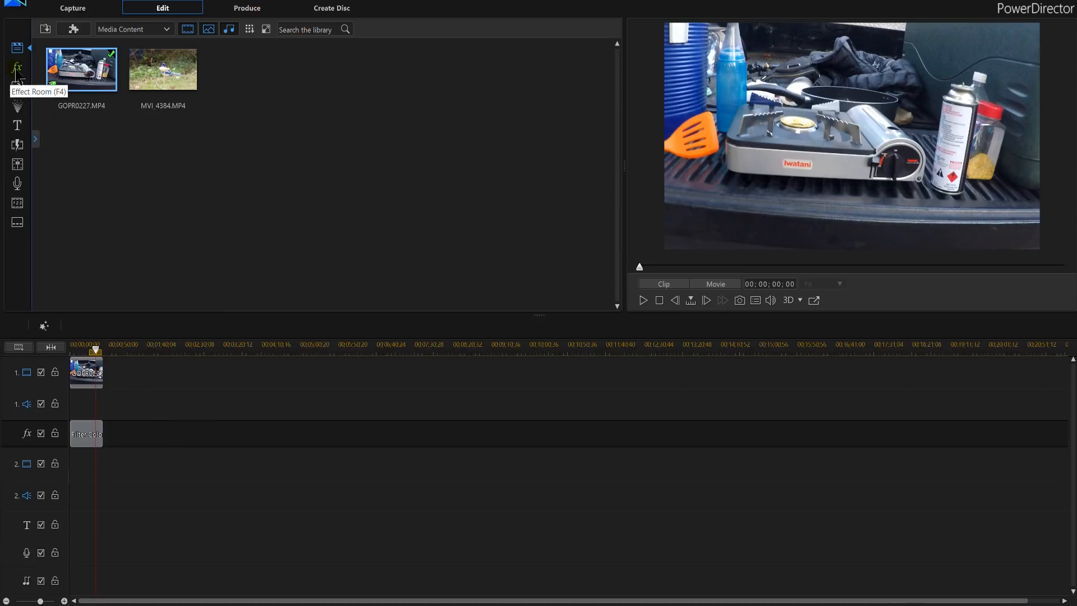
{"action": "left_click", "coordinate": [17, 66]}
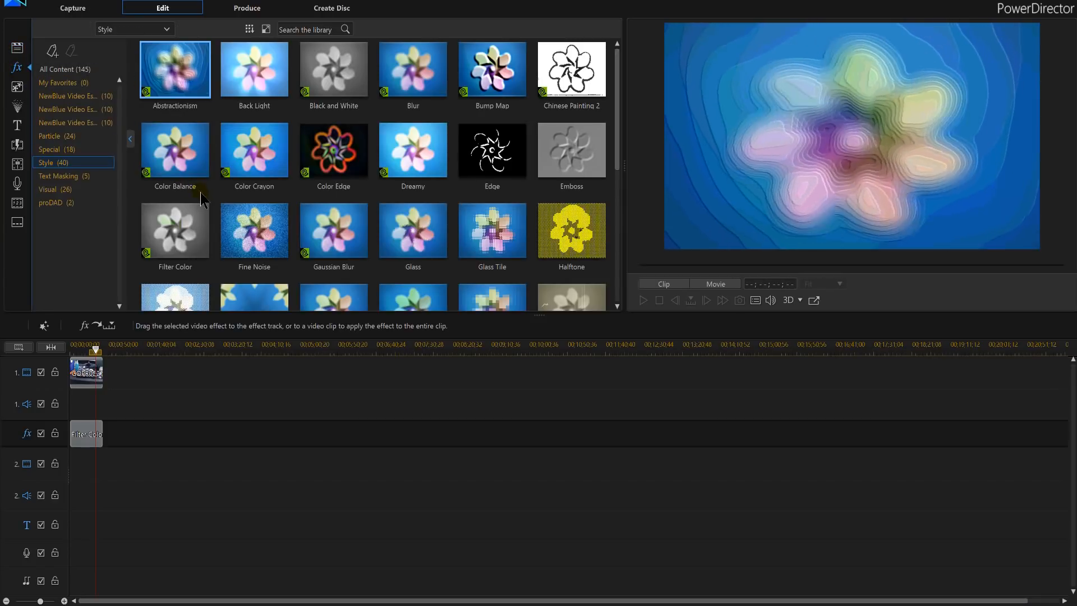
{"action": "mouse_move", "coordinate": [175, 230]}
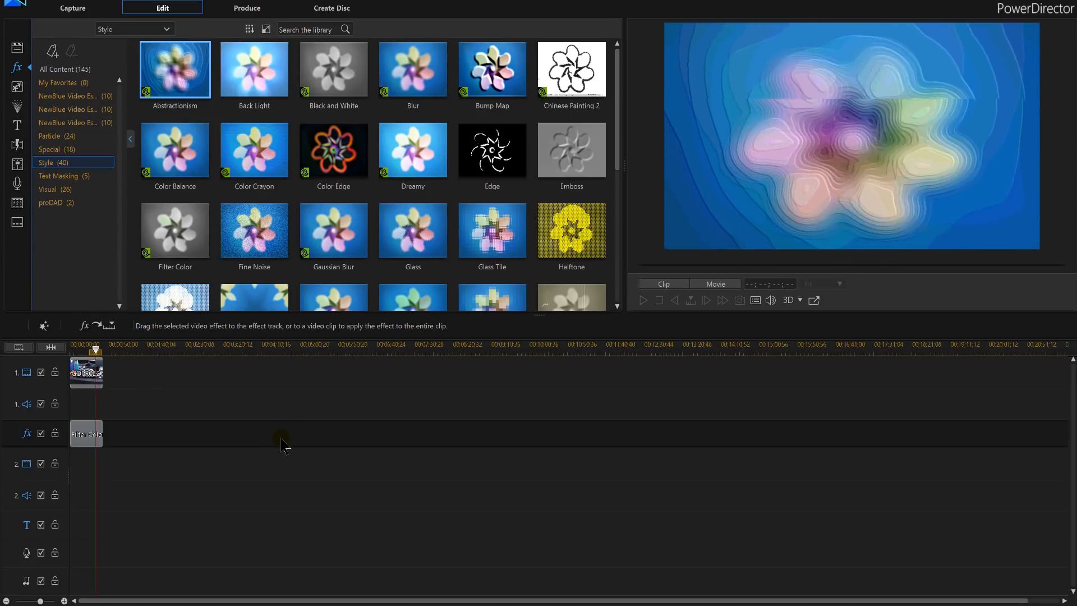
{"action": "mouse_move", "coordinate": [298, 411]}
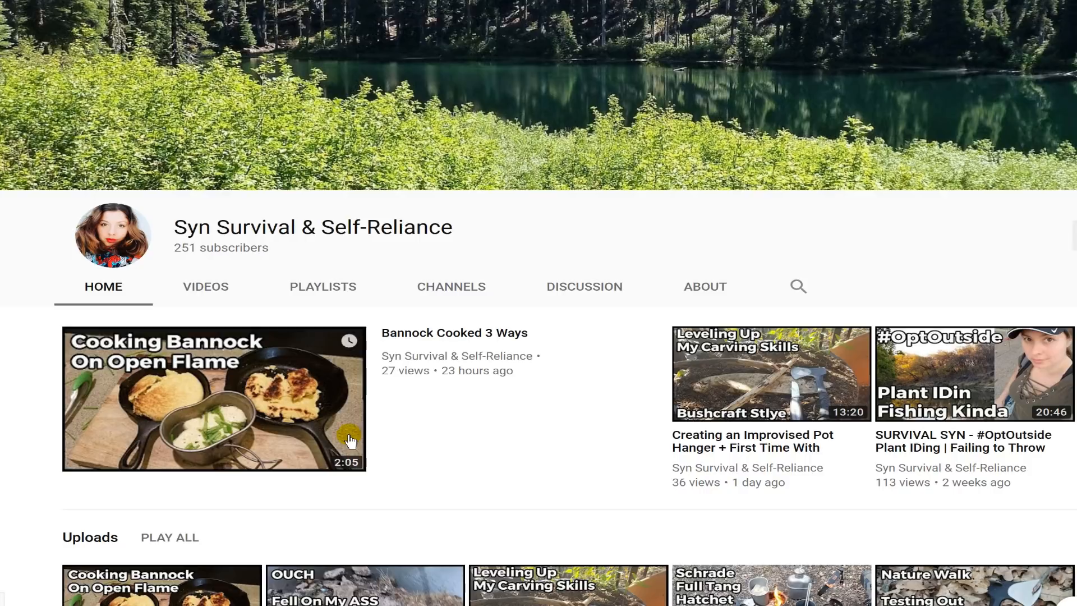
{"action": "mouse_move", "coordinate": [613, 373]}
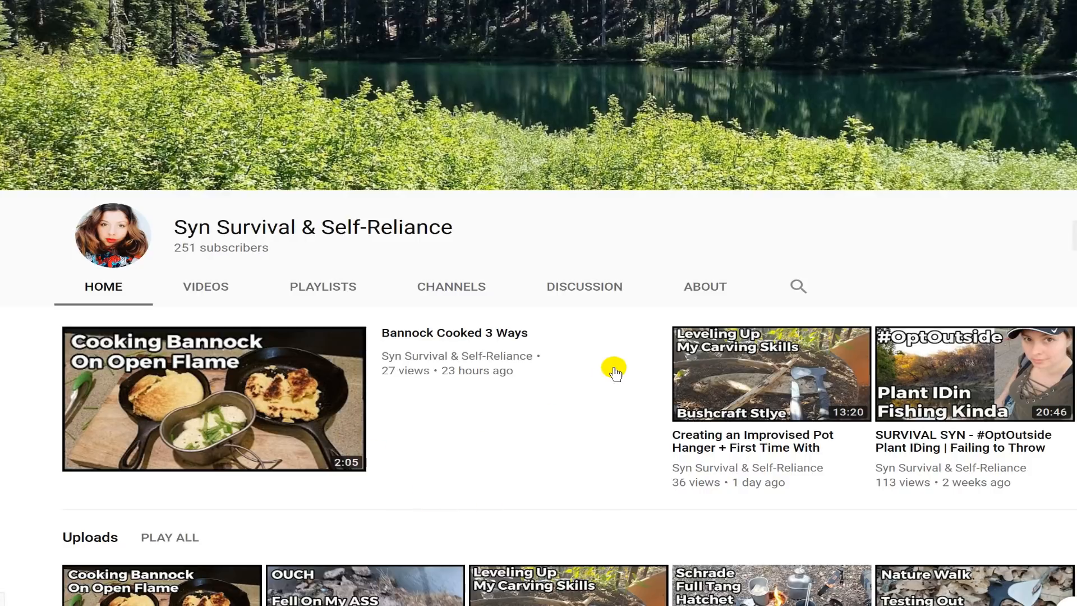
{"action": "scroll", "scroll_direction": "down", "scroll_amount": 3}
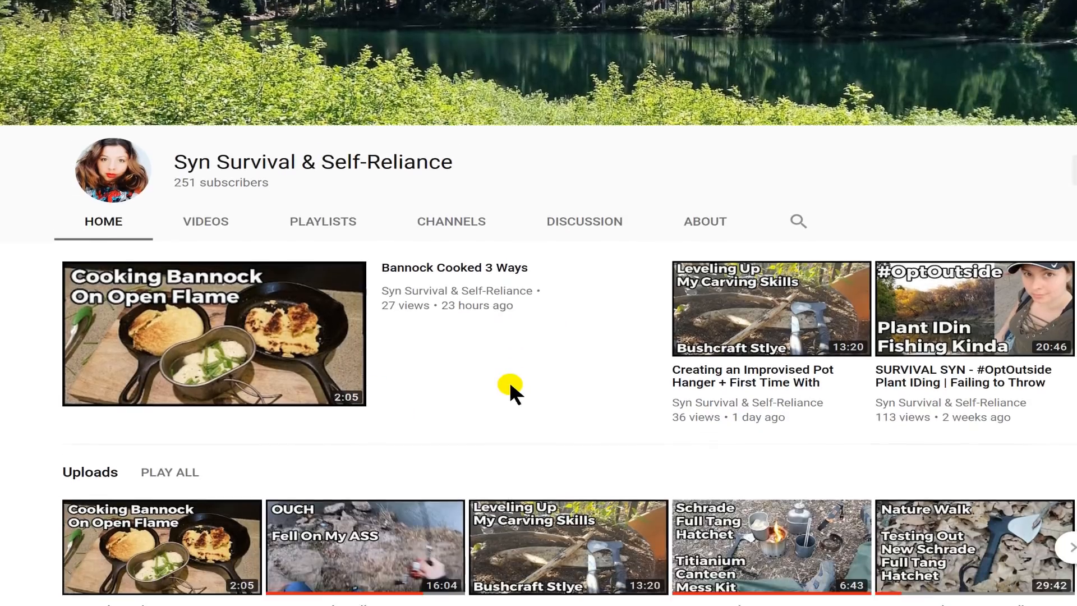
{"action": "scroll", "scroll_direction": "down", "scroll_amount": 3}
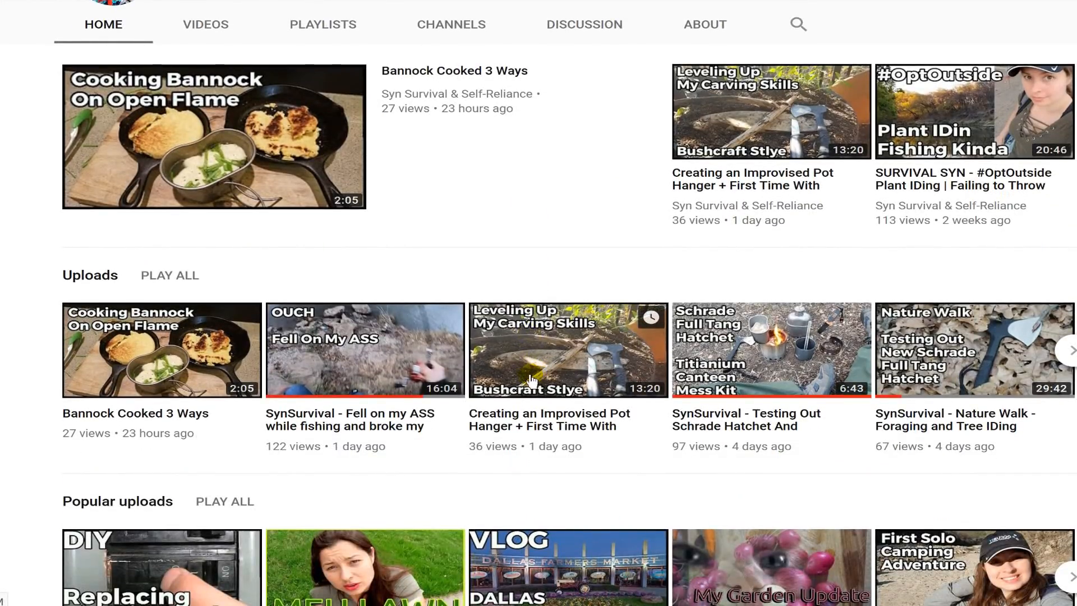
{"action": "mouse_move", "coordinate": [540, 377]}
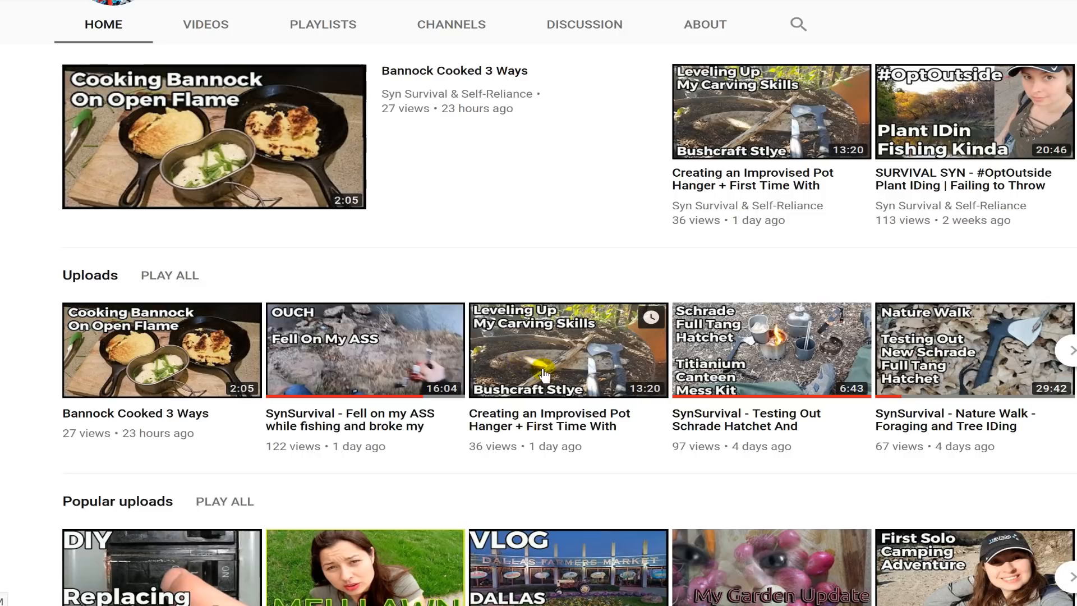
{"action": "mouse_move", "coordinate": [787, 370]}
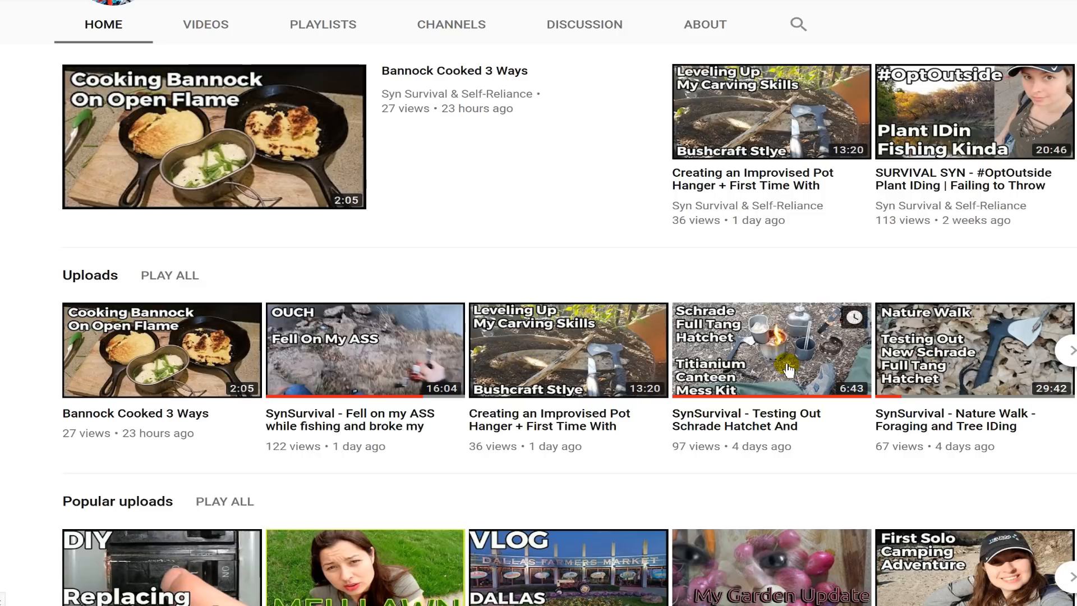
{"action": "scroll", "scroll_direction": "down", "scroll_amount": 3}
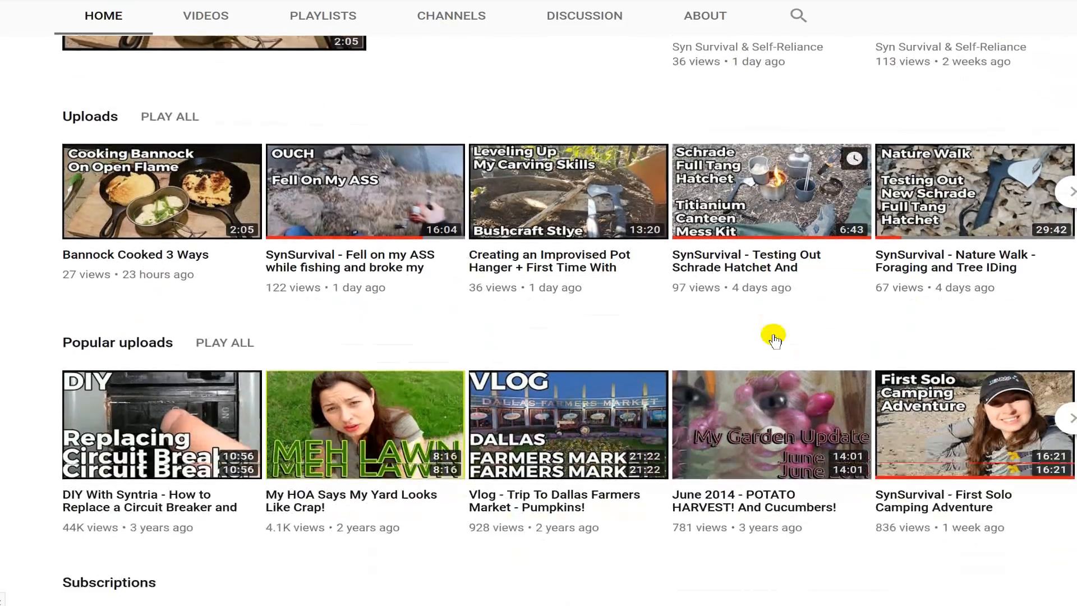
{"action": "scroll", "scroll_direction": "down", "scroll_amount": 3}
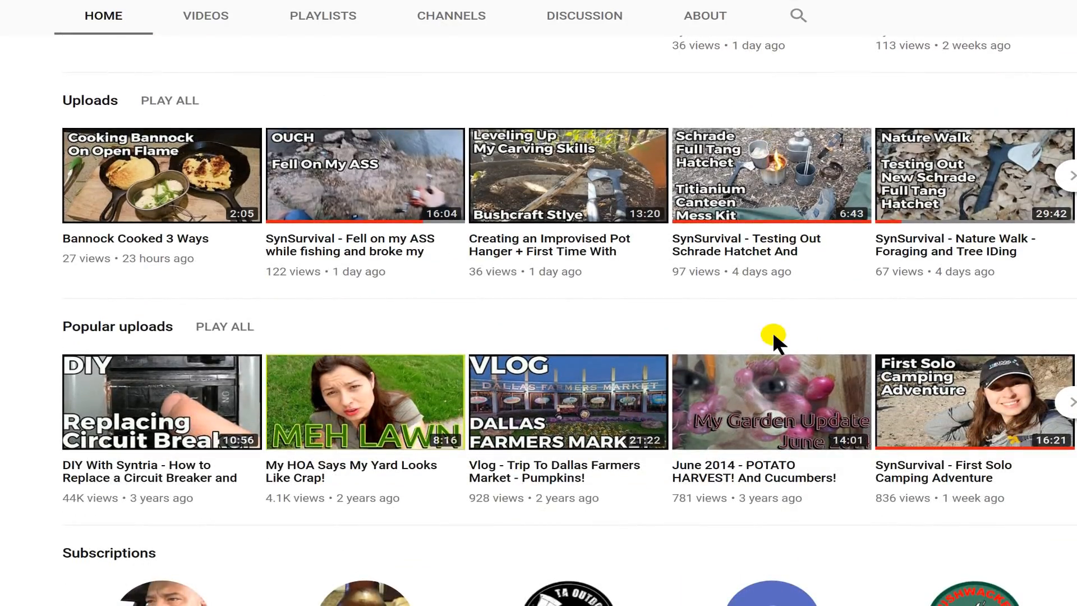
{"action": "scroll", "scroll_direction": "up", "scroll_amount": 3}
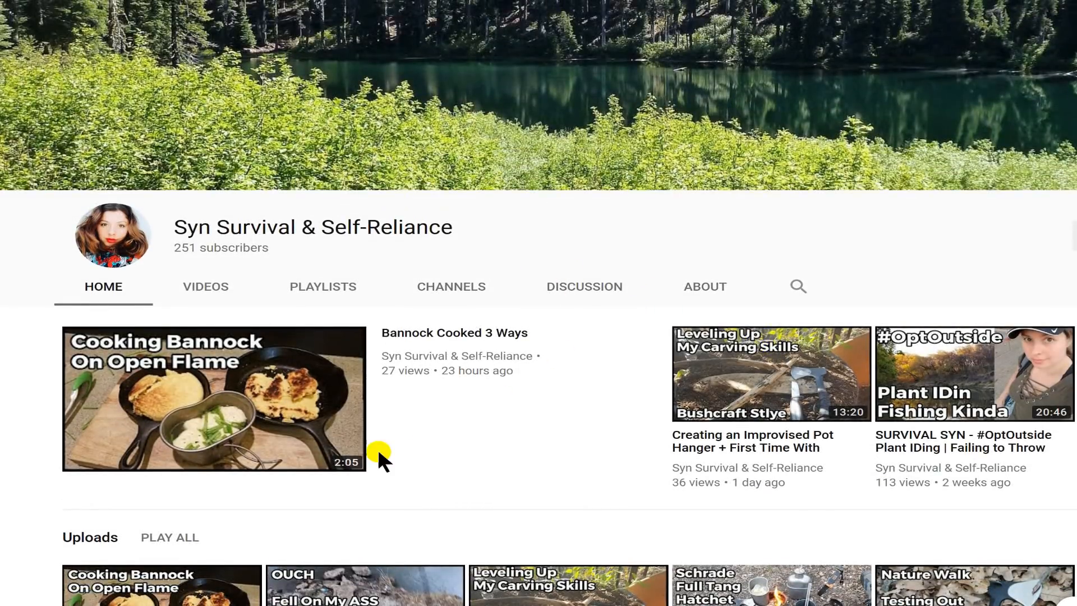
{"action": "mouse_move", "coordinate": [402, 447]}
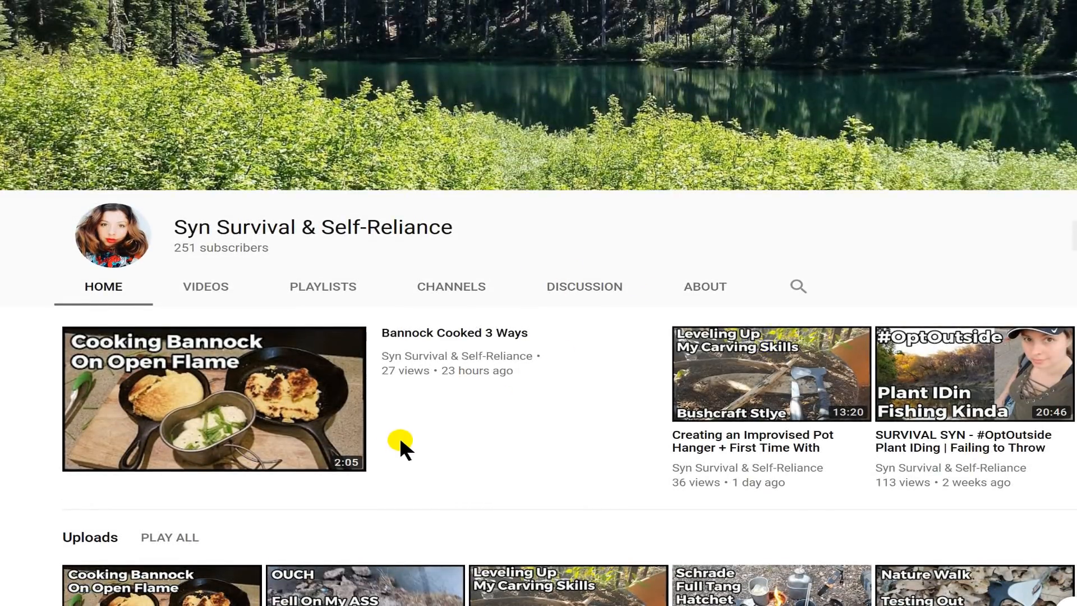